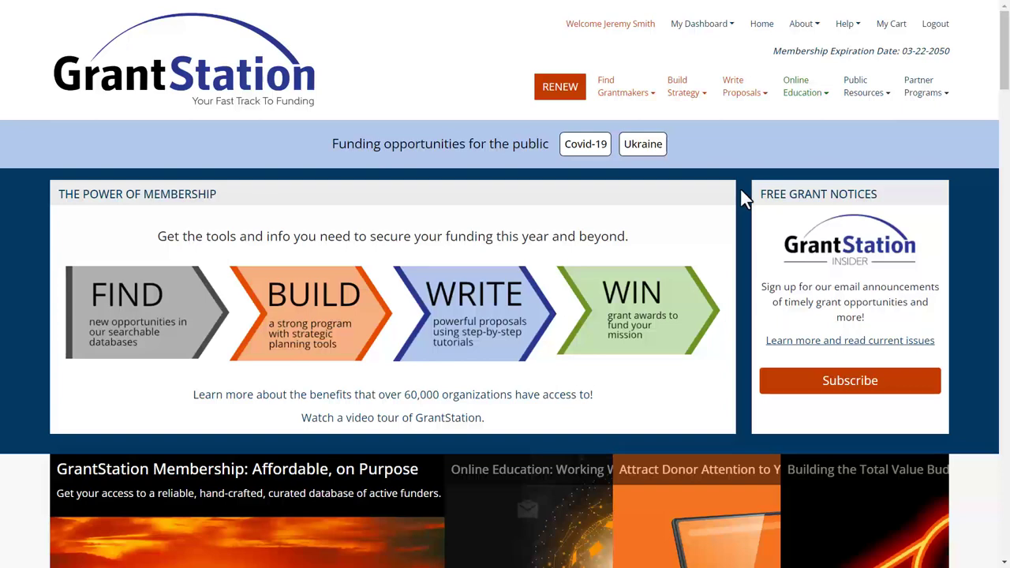
pyautogui.moveTo(701, 161)
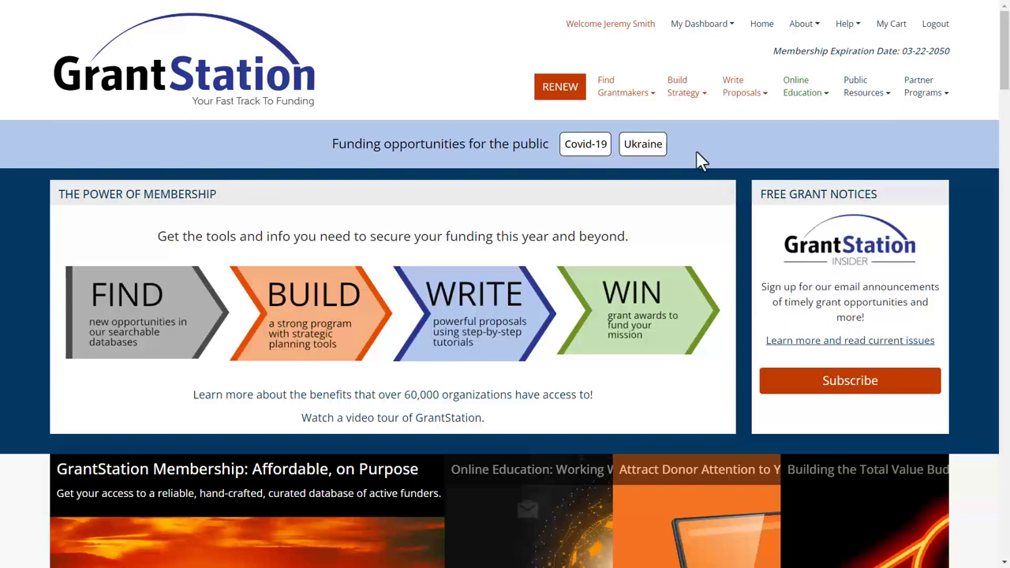
# Step: Browse the US State Government grantmaker database and scroll through the Texas grant listings
pyautogui.click(624, 85)
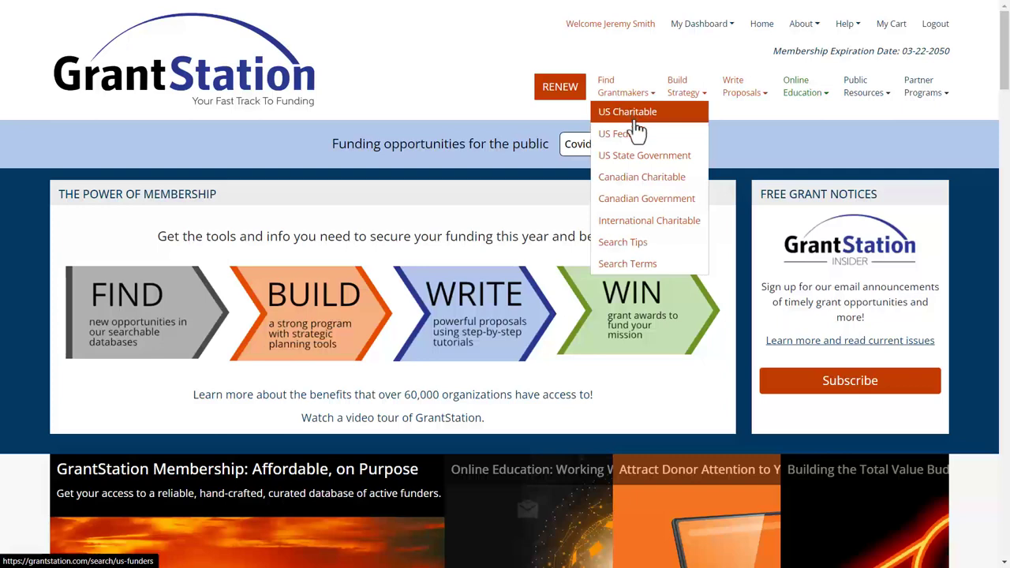
pyautogui.click(644, 154)
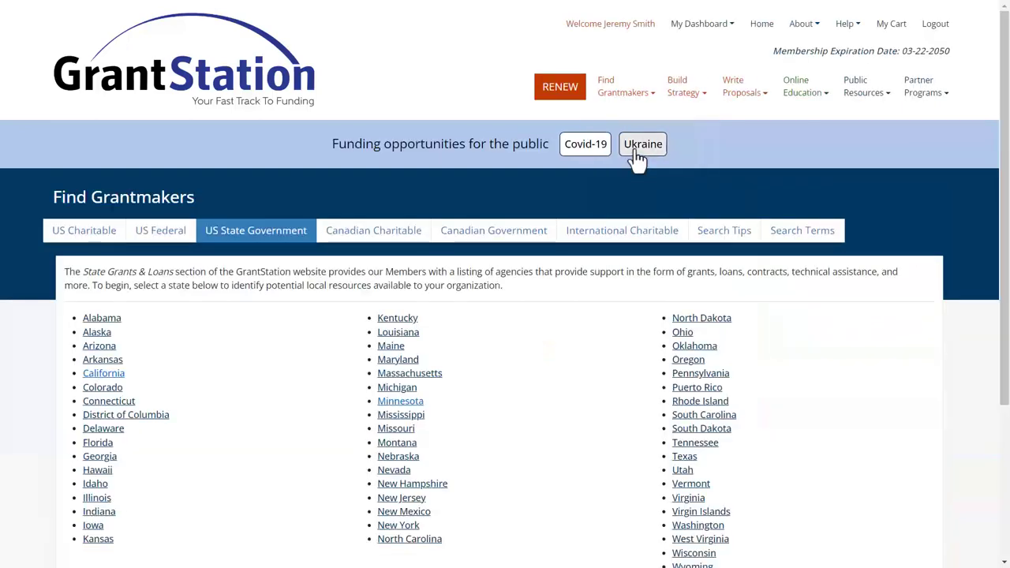
pyautogui.scroll(-3)
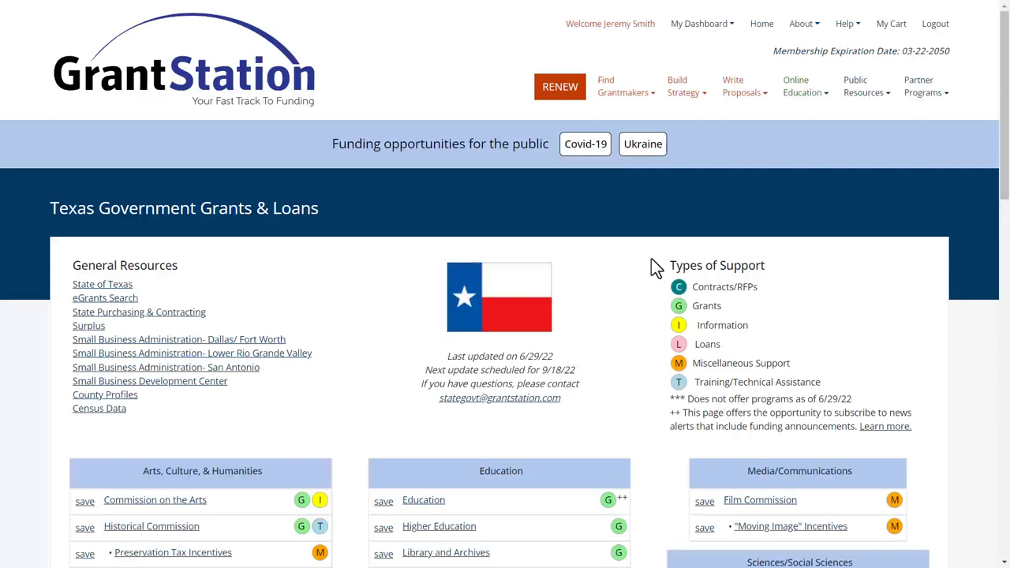
pyautogui.scroll(-3)
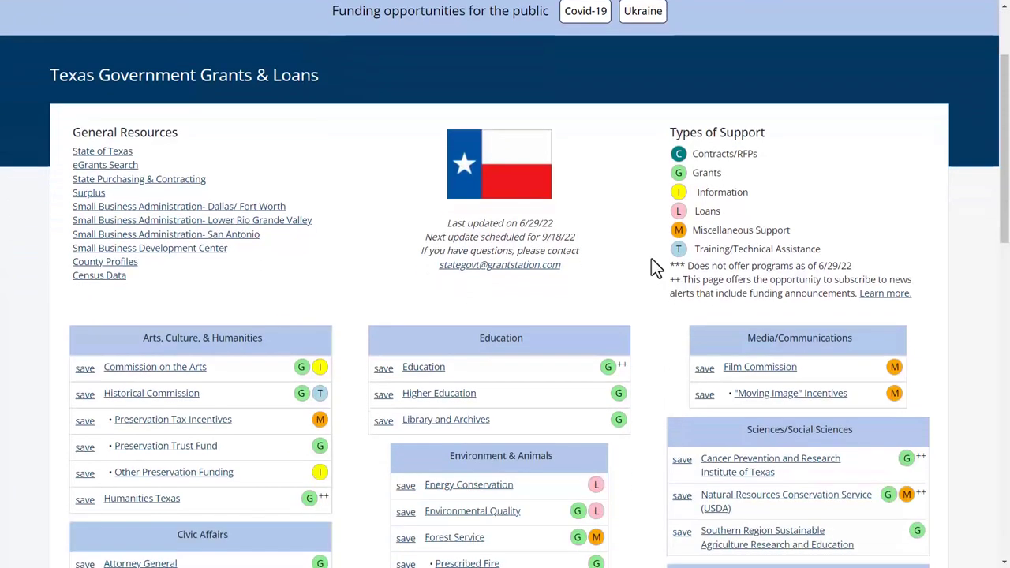
pyautogui.scroll(-3)
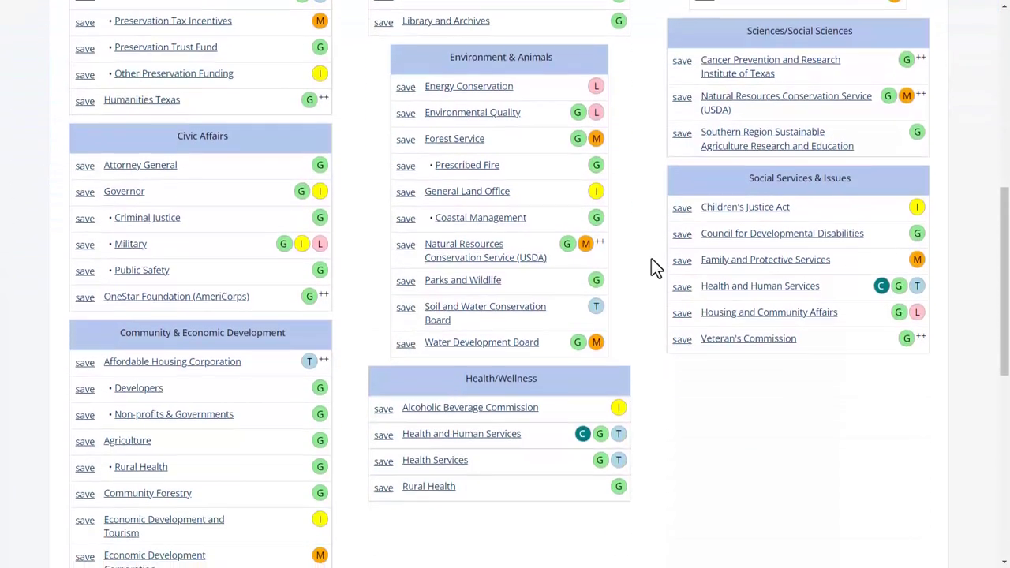
pyautogui.scroll(-3)
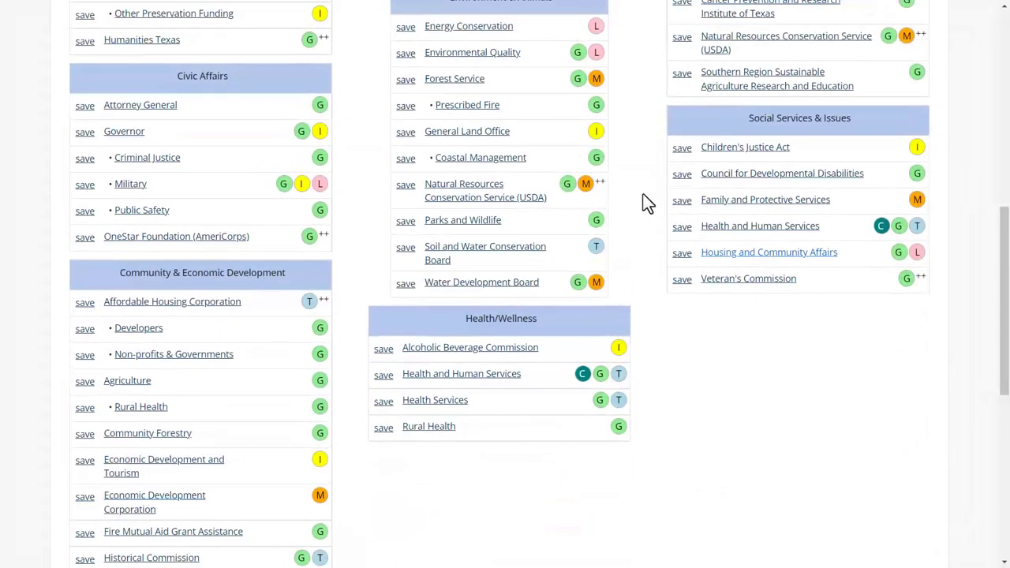
pyautogui.scroll(3)
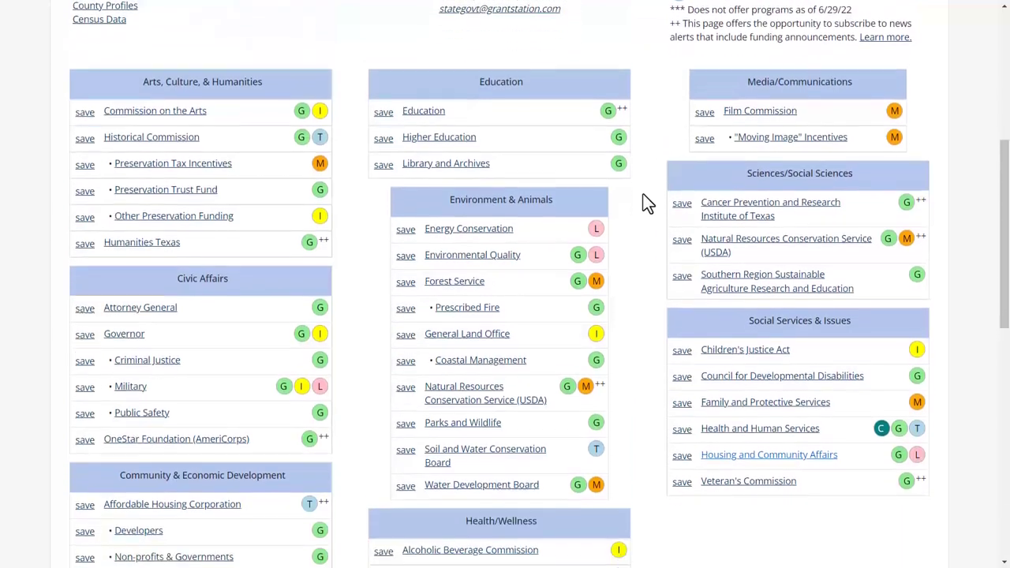
pyautogui.scroll(-3)
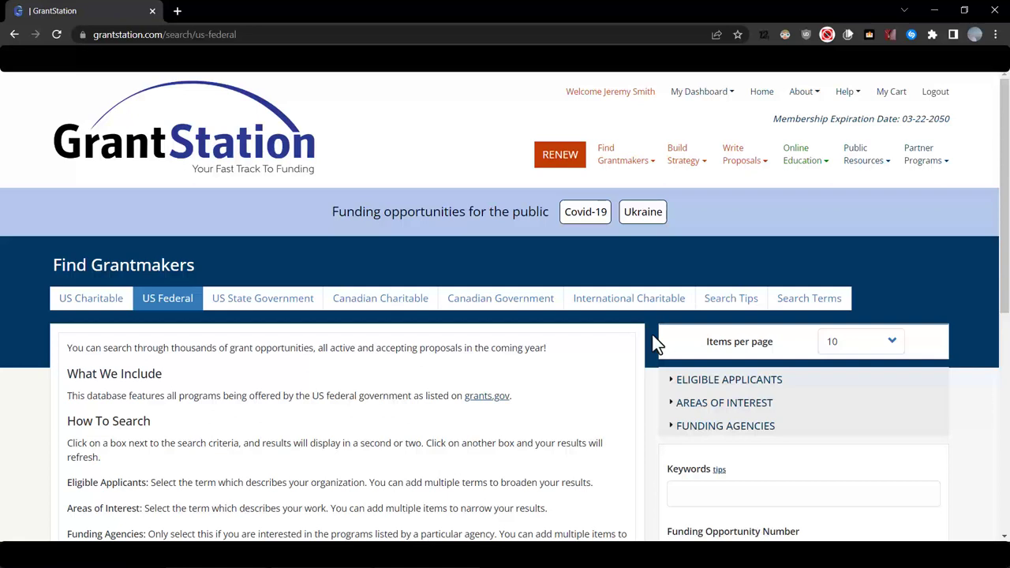
# Step: Filter US Federal grants to 501(c)(3) nonprofits and the Housing area of interest
pyautogui.click(729, 379)
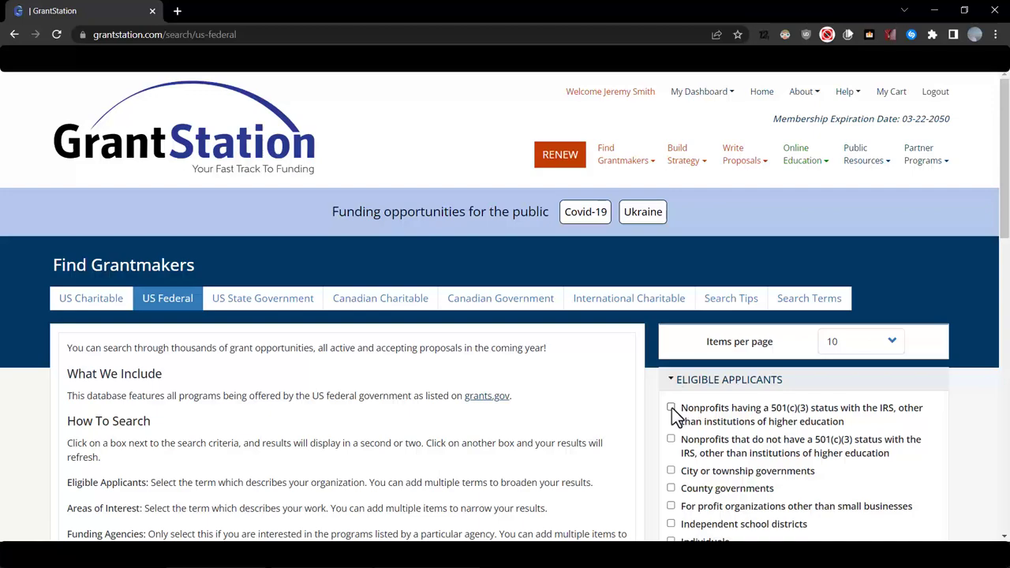
pyautogui.click(671, 408)
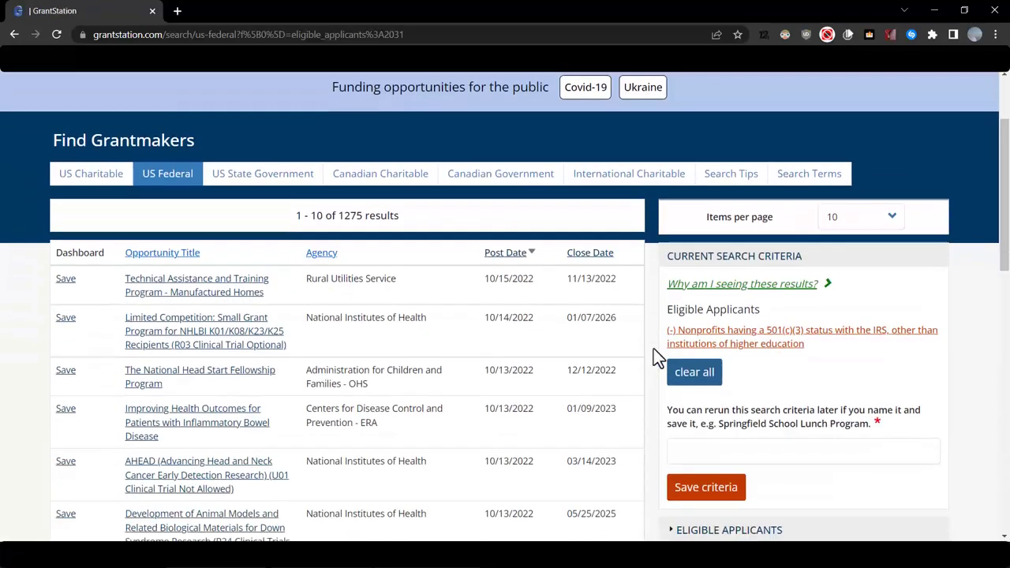
pyautogui.scroll(-3)
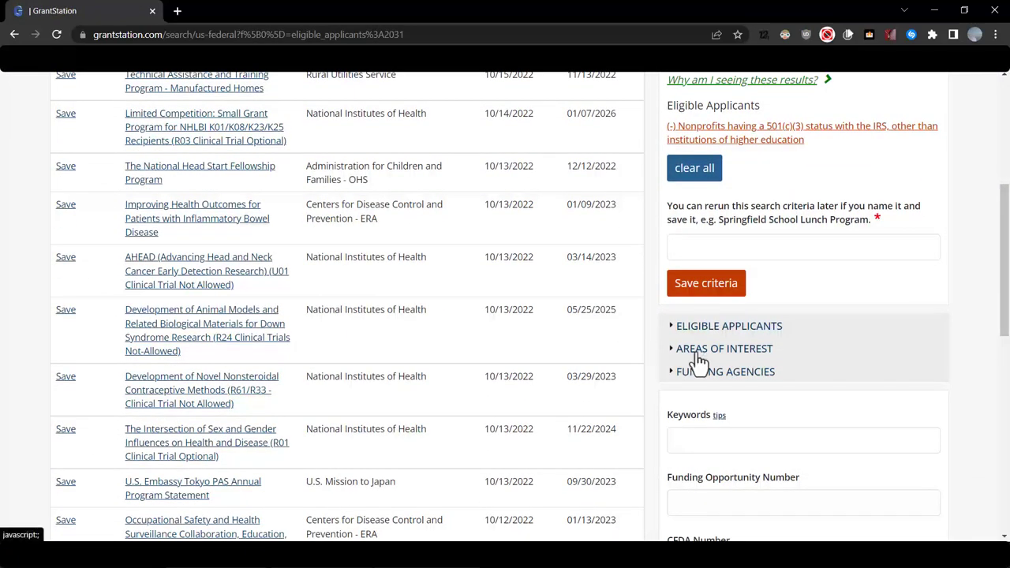
pyautogui.click(723, 349)
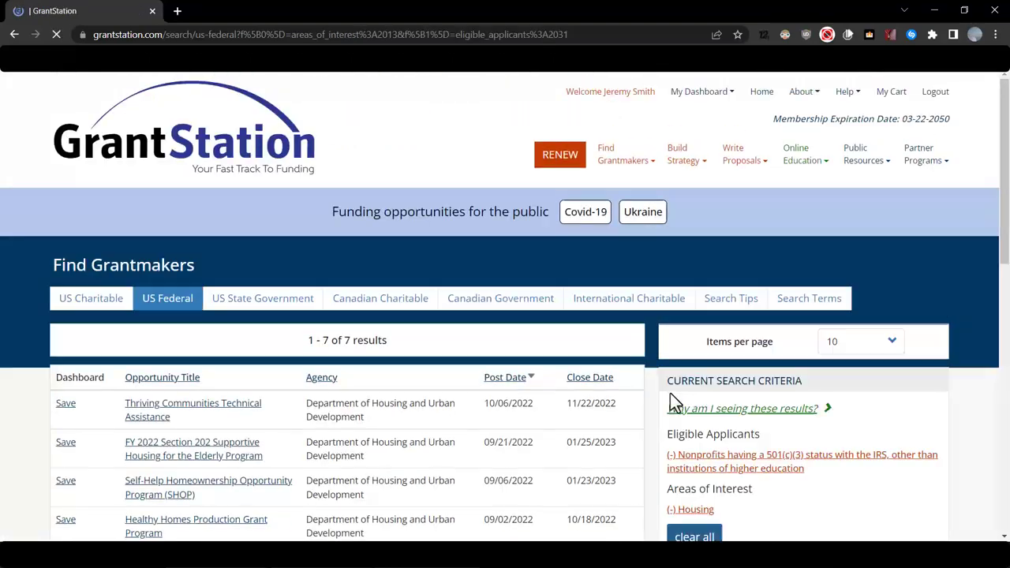
pyautogui.scroll(-3)
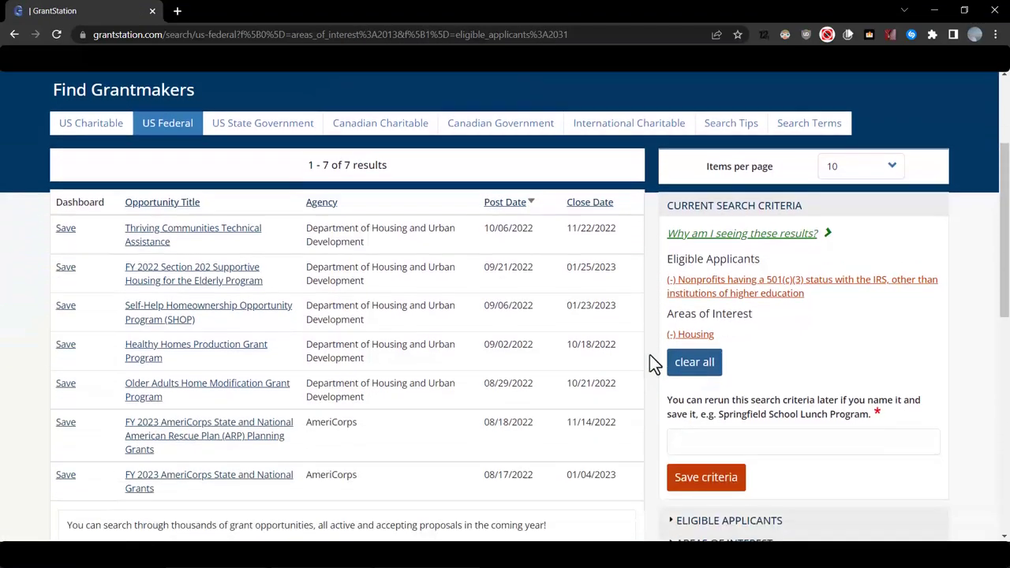
pyautogui.scroll(-3)
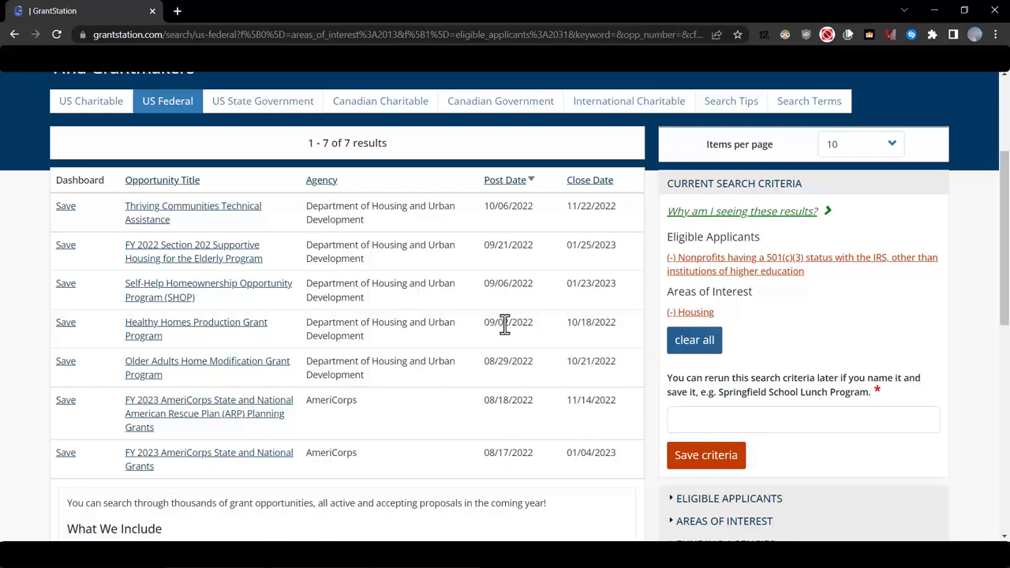
pyautogui.moveTo(208, 360)
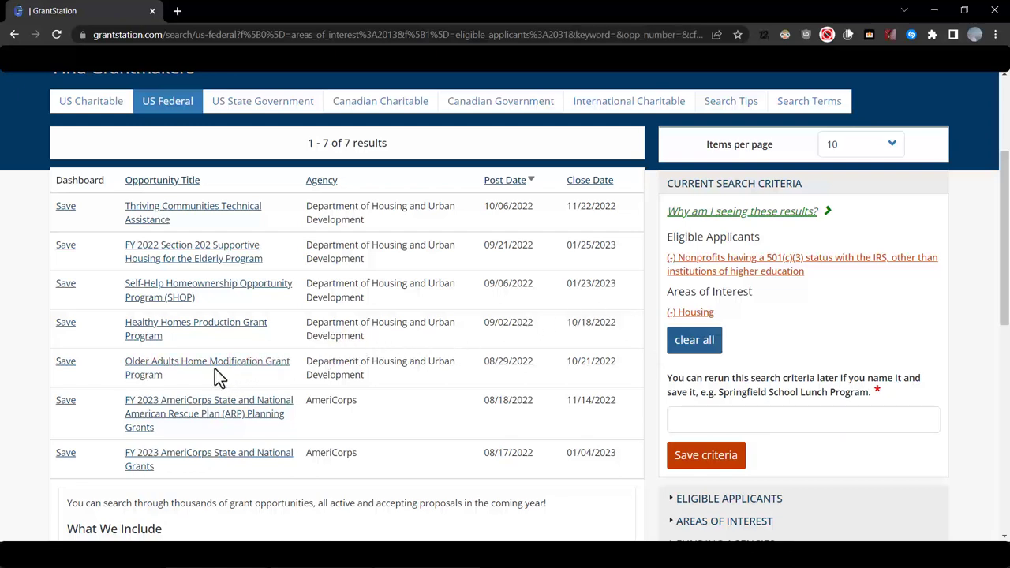
pyautogui.moveTo(207, 366)
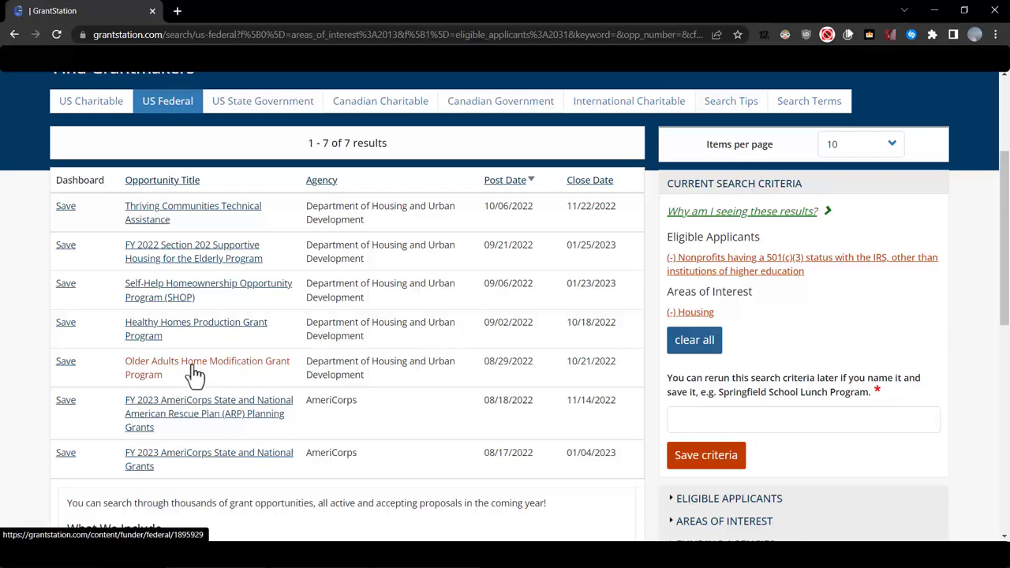
# Step: Review the HUD Older Adults Home Modification Grant Program profile and save it as a funder
pyautogui.click(207, 366)
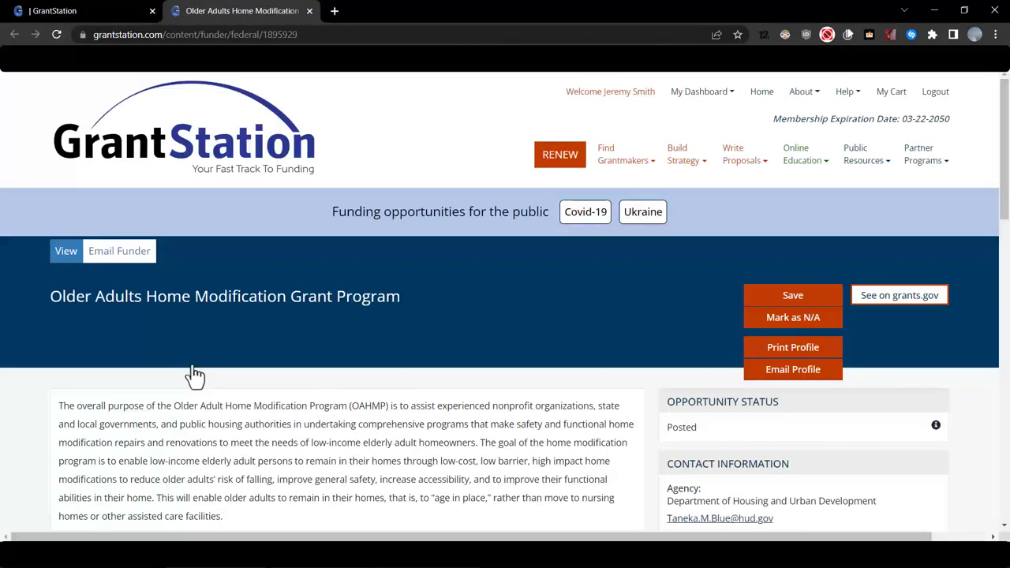
pyautogui.scroll(-3)
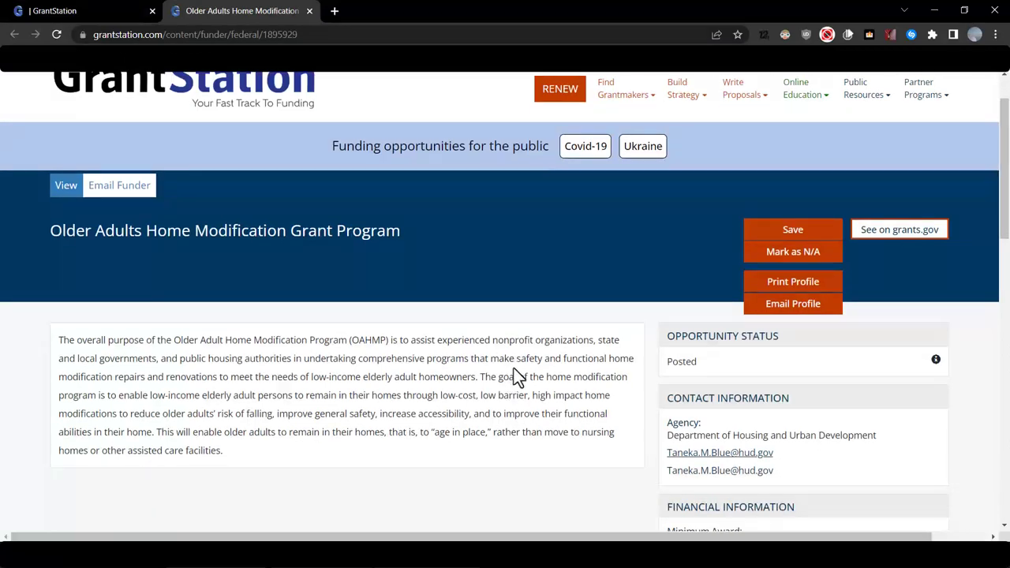
pyautogui.scroll(-3)
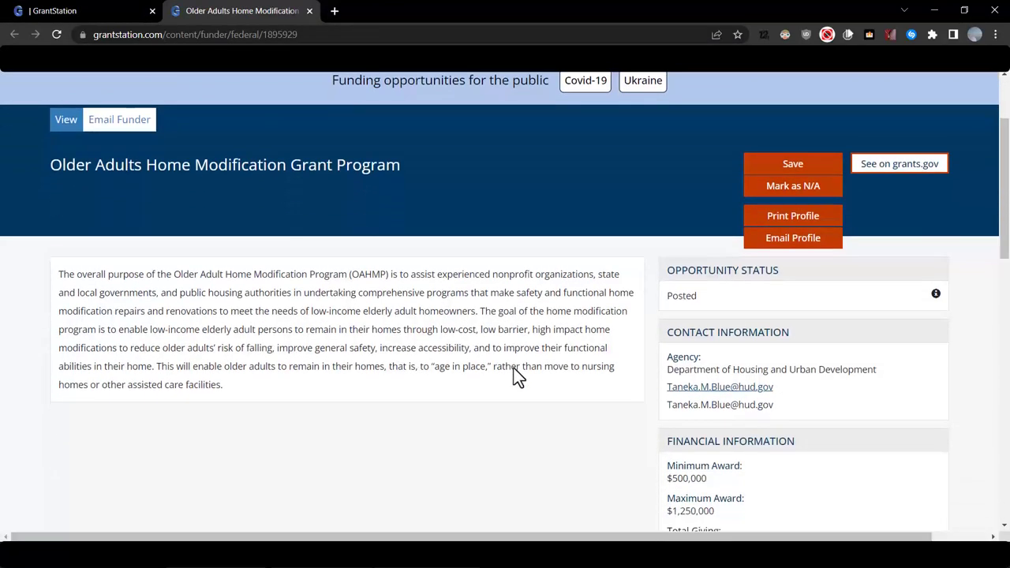
pyautogui.scroll(-3)
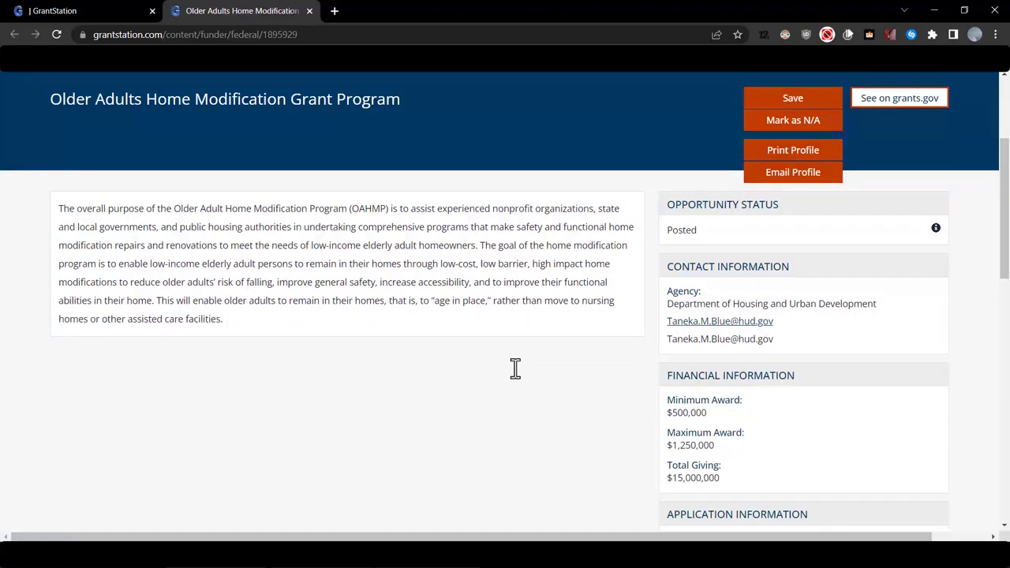
pyautogui.moveTo(792, 411)
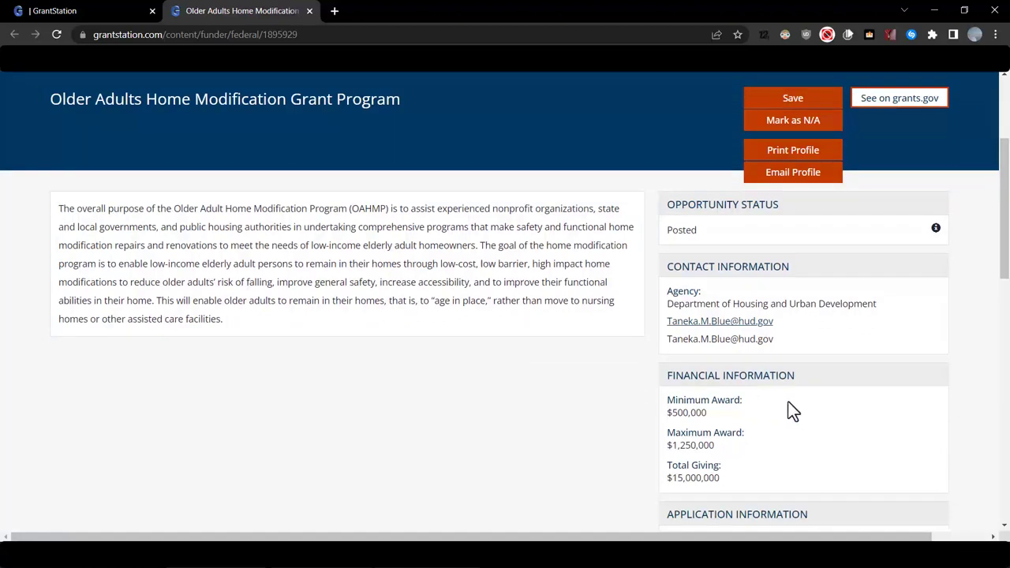
pyautogui.scroll(-3)
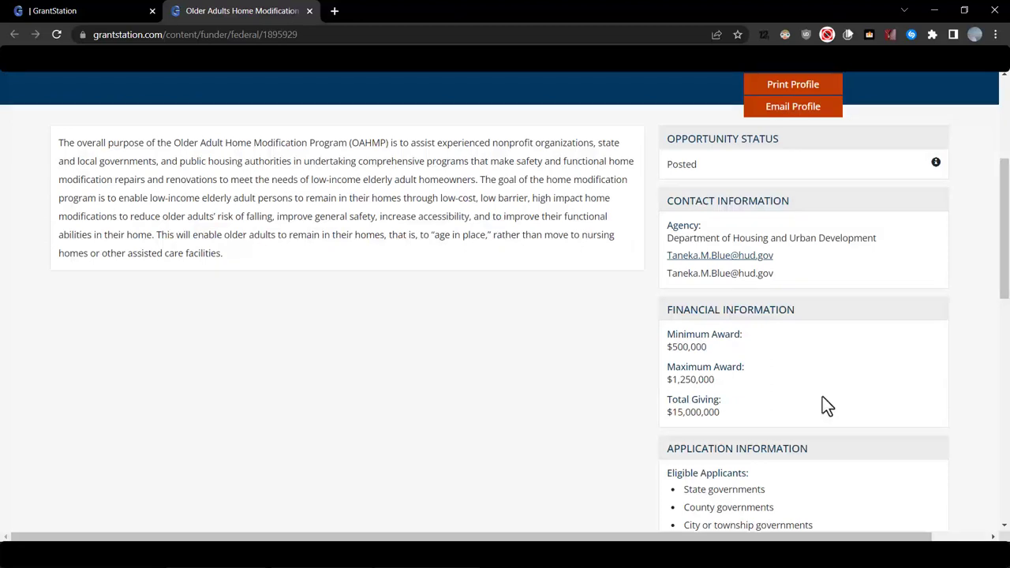
pyautogui.moveTo(821, 395)
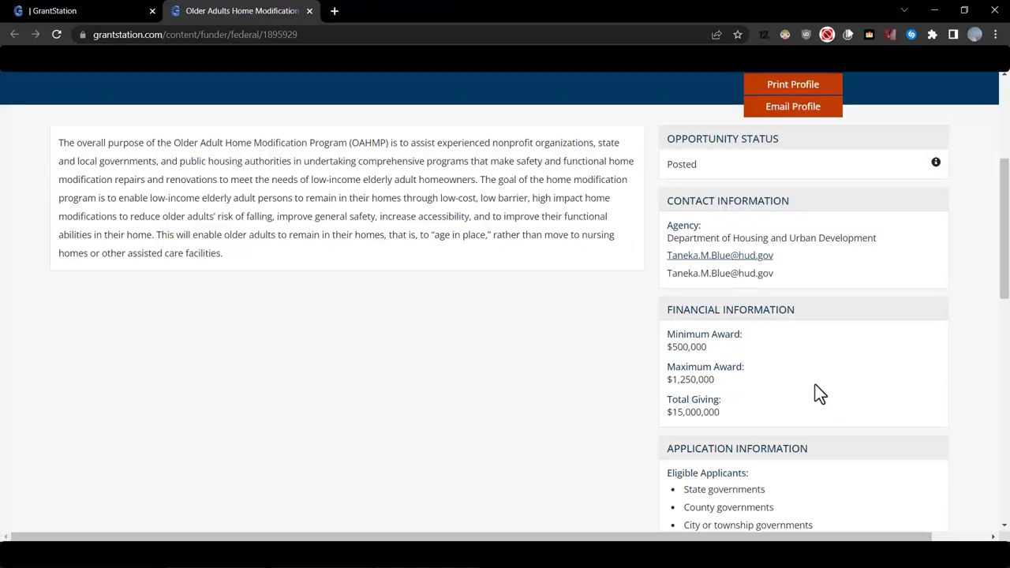
pyautogui.moveTo(786, 362)
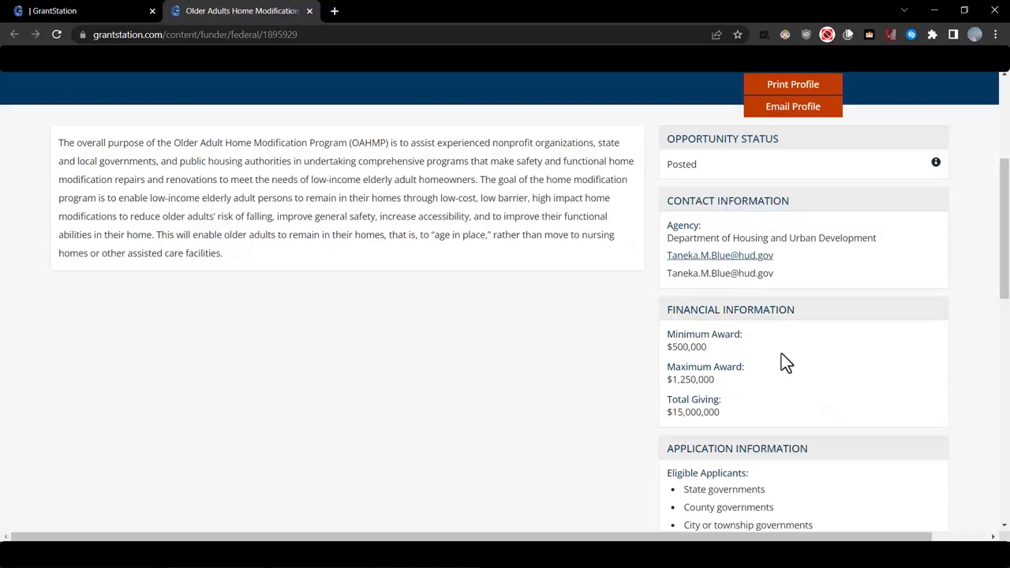
pyautogui.scroll(-3)
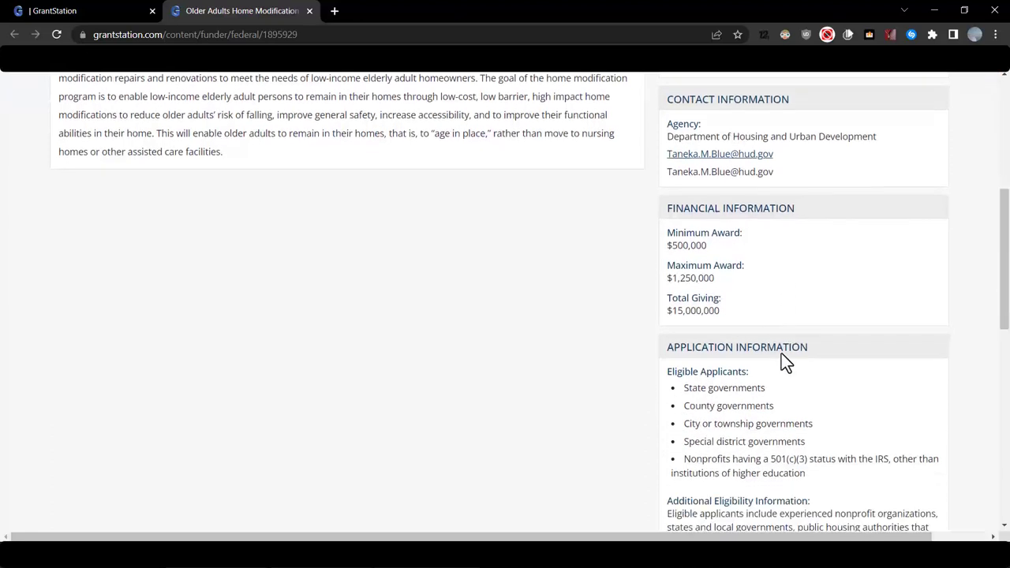
pyautogui.scroll(-3)
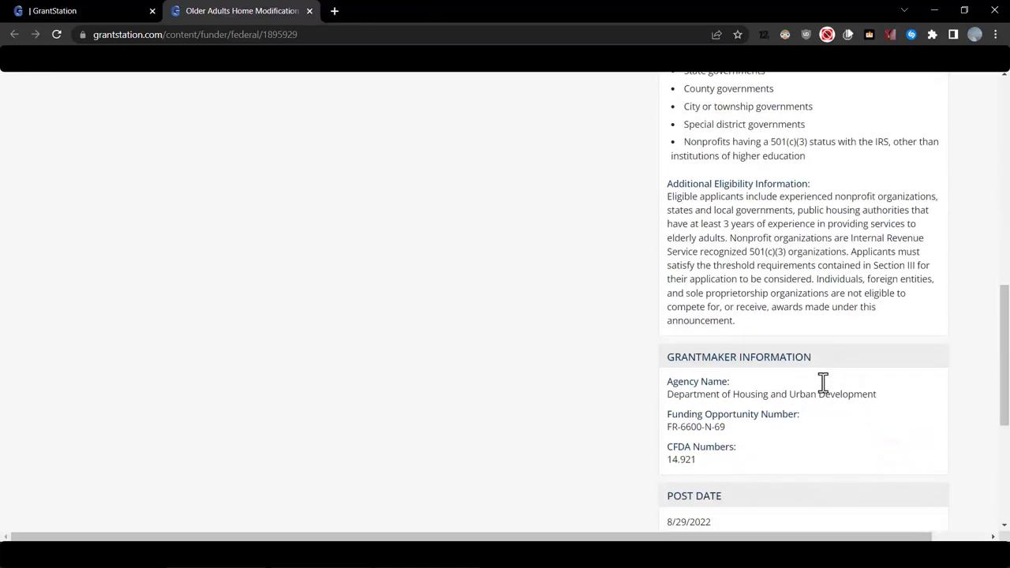
pyautogui.scroll(-3)
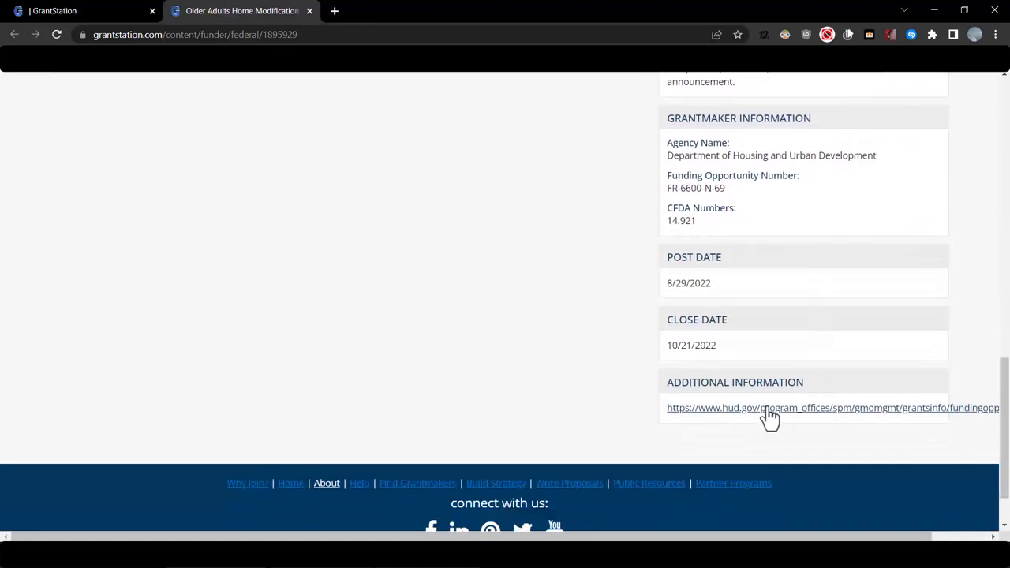
pyautogui.moveTo(767, 407)
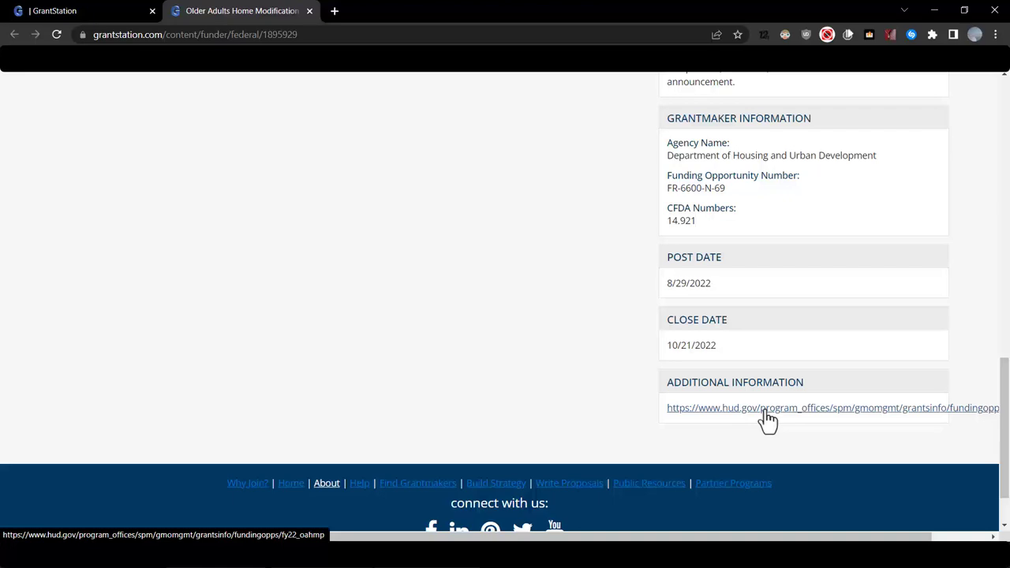
pyautogui.moveTo(781, 372)
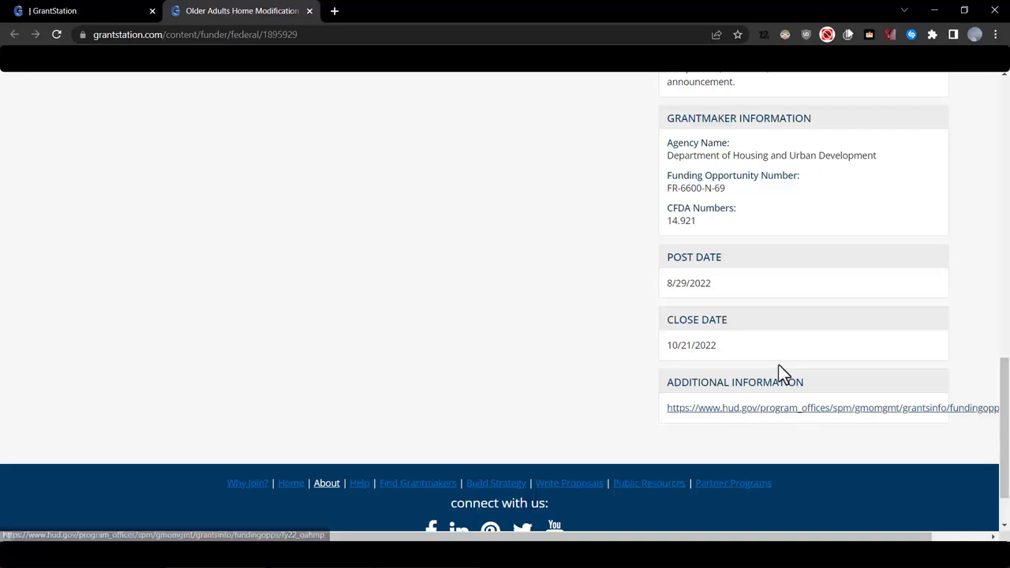
pyautogui.scroll(3)
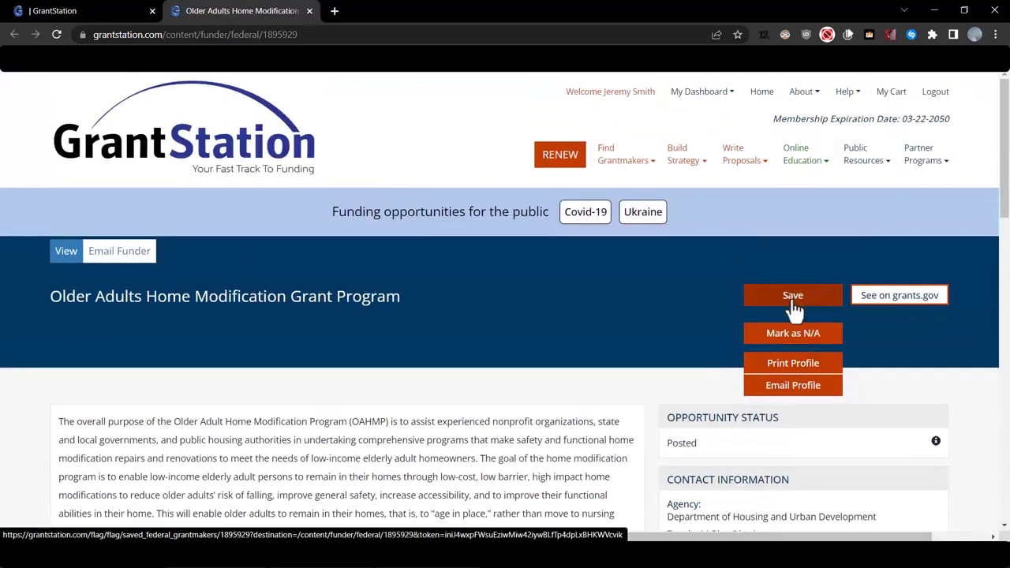
pyautogui.click(793, 295)
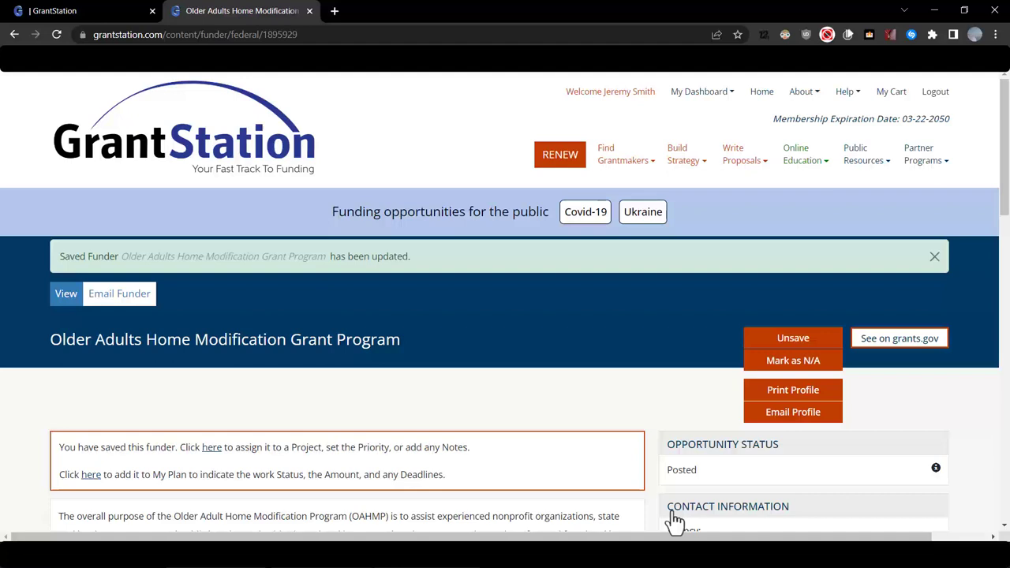
pyautogui.moveTo(624, 155)
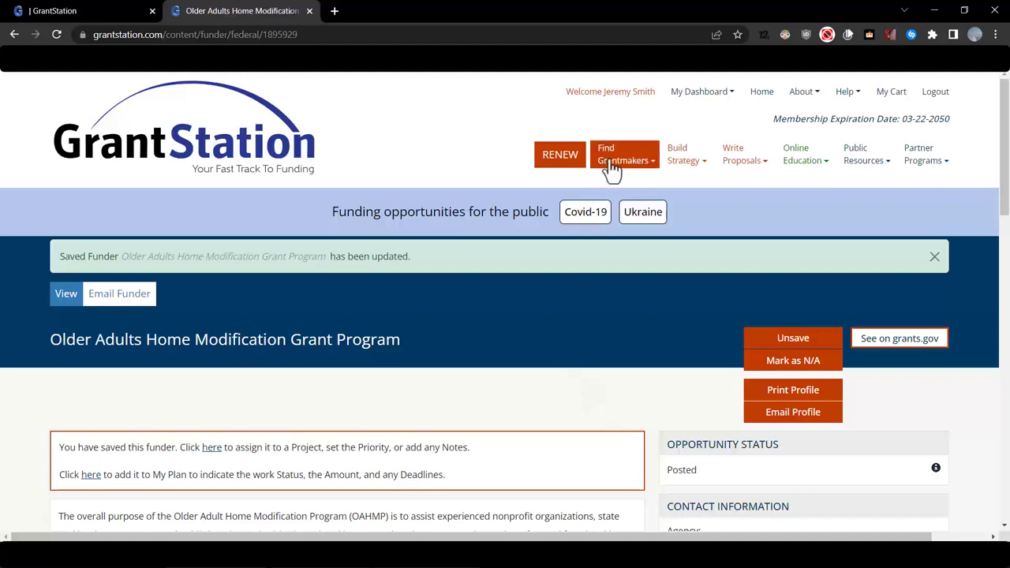
# Step: Start a US Charitable grantmaker search limited to funders giving nationally and in Texas
pyautogui.click(625, 155)
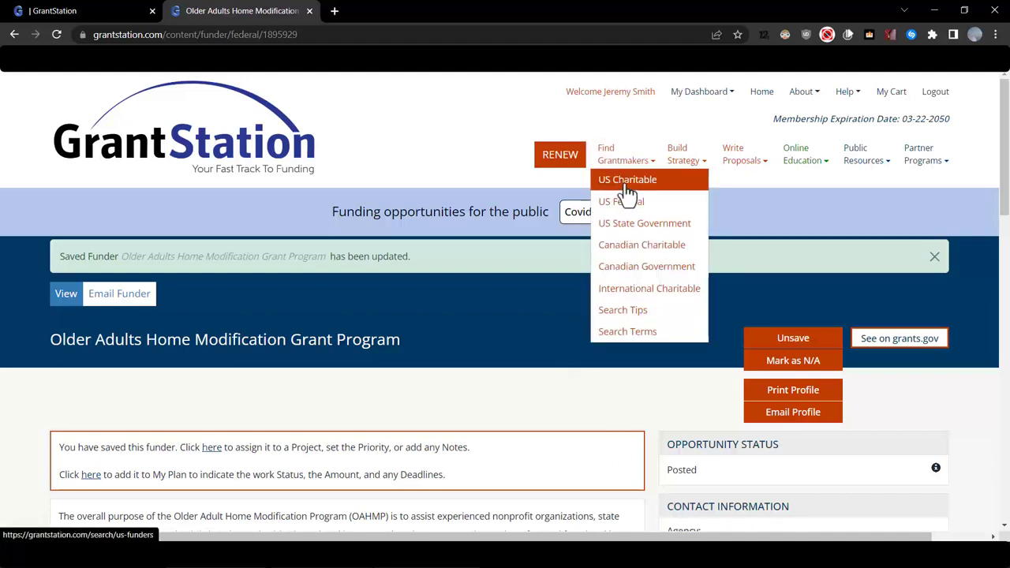
pyautogui.click(627, 180)
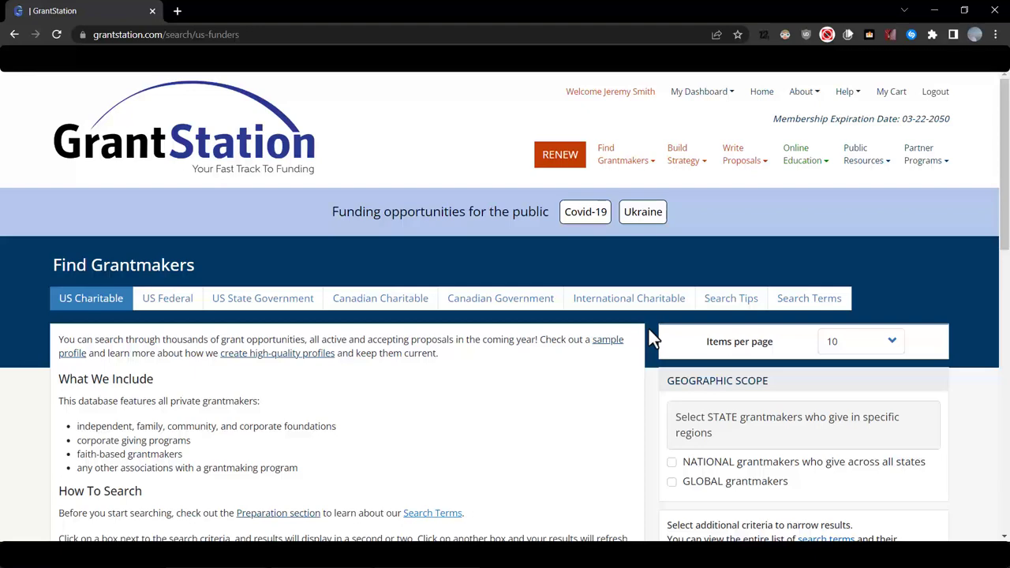
pyautogui.scroll(-3)
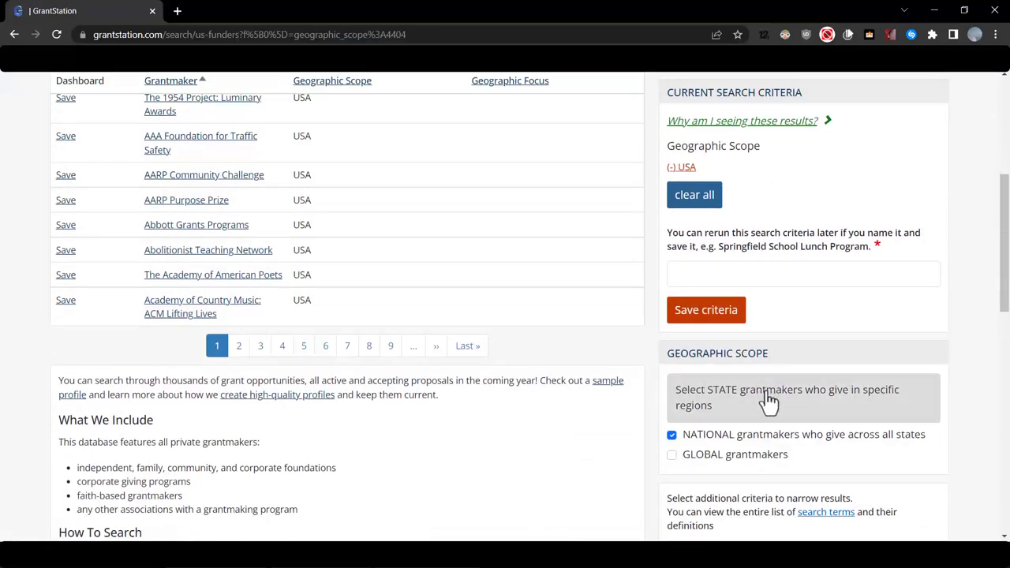
pyautogui.scroll(-3)
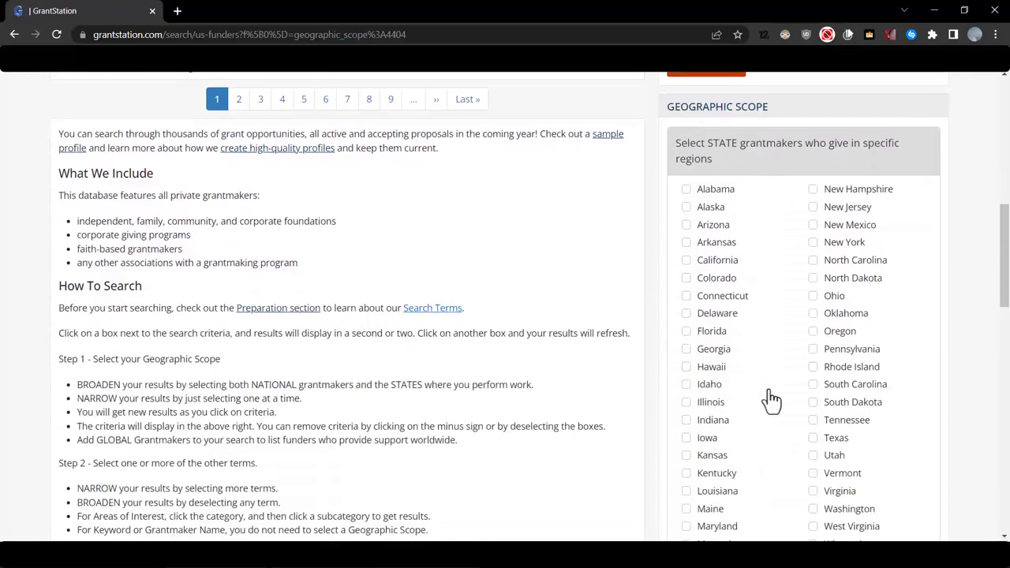
pyautogui.click(813, 437)
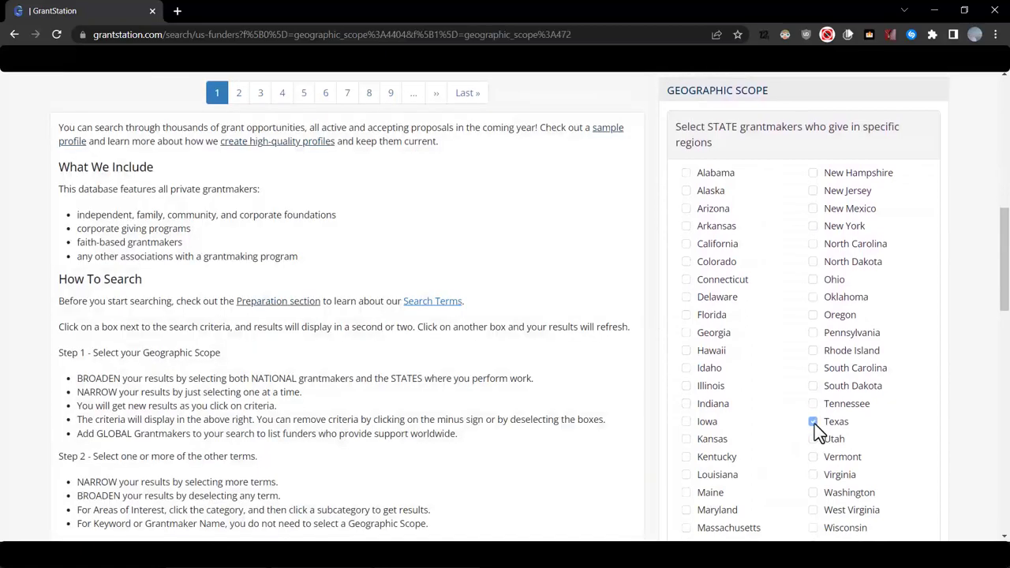
pyautogui.click(813, 420)
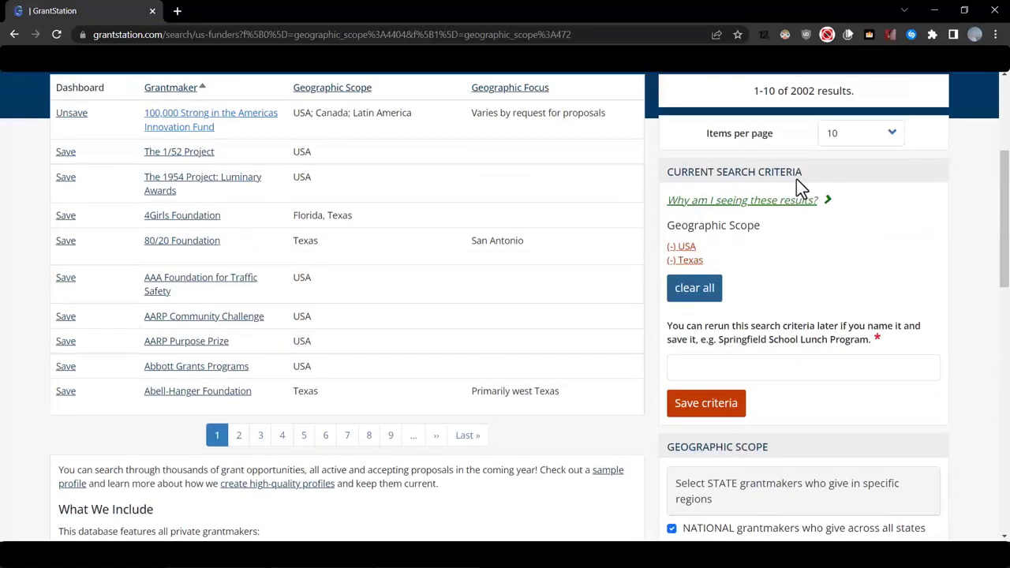
# Step: Expand Areas of Interest and bring up the search term definitions page
pyautogui.scroll(-3)
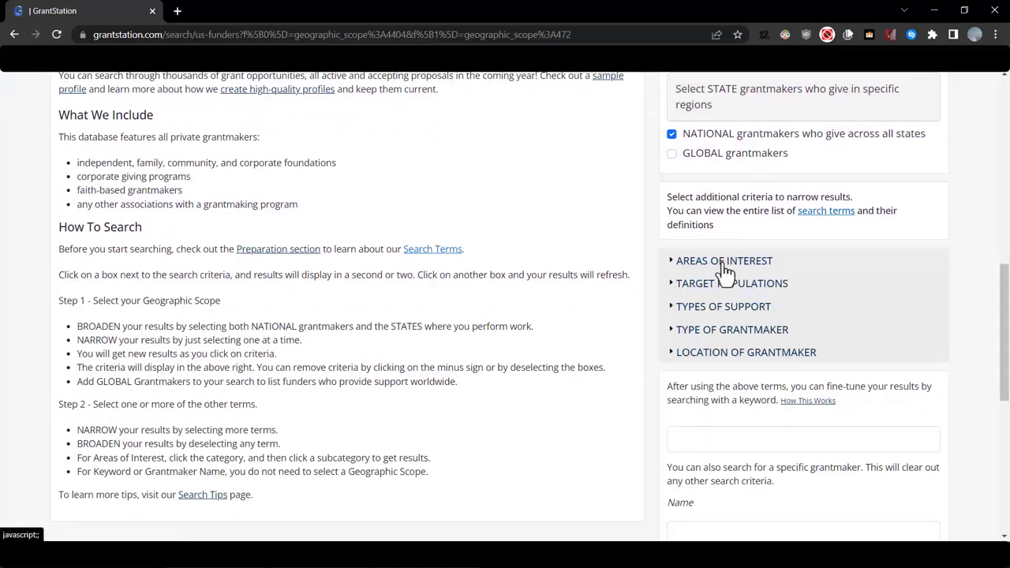
pyautogui.click(722, 260)
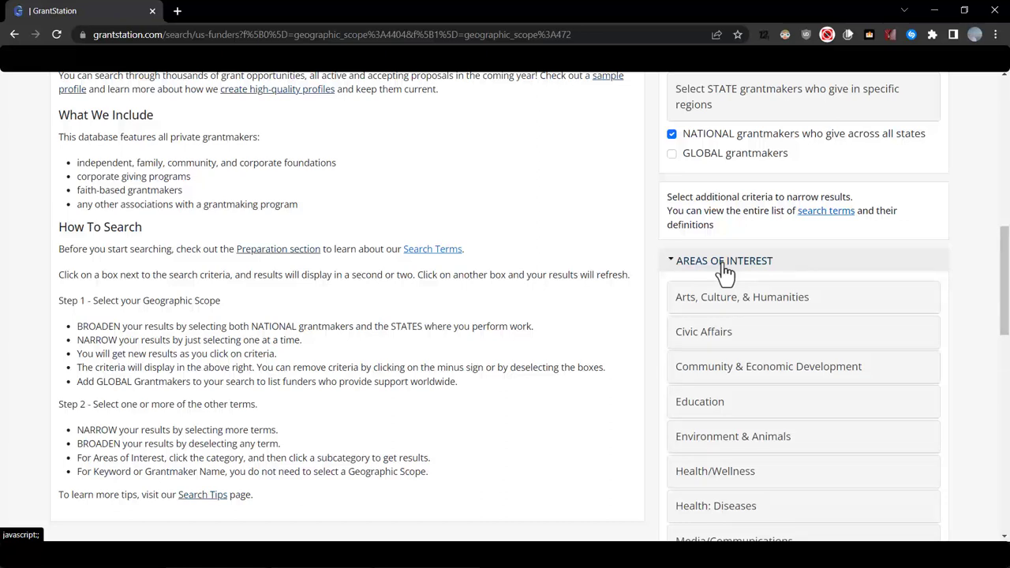
pyautogui.click(723, 260)
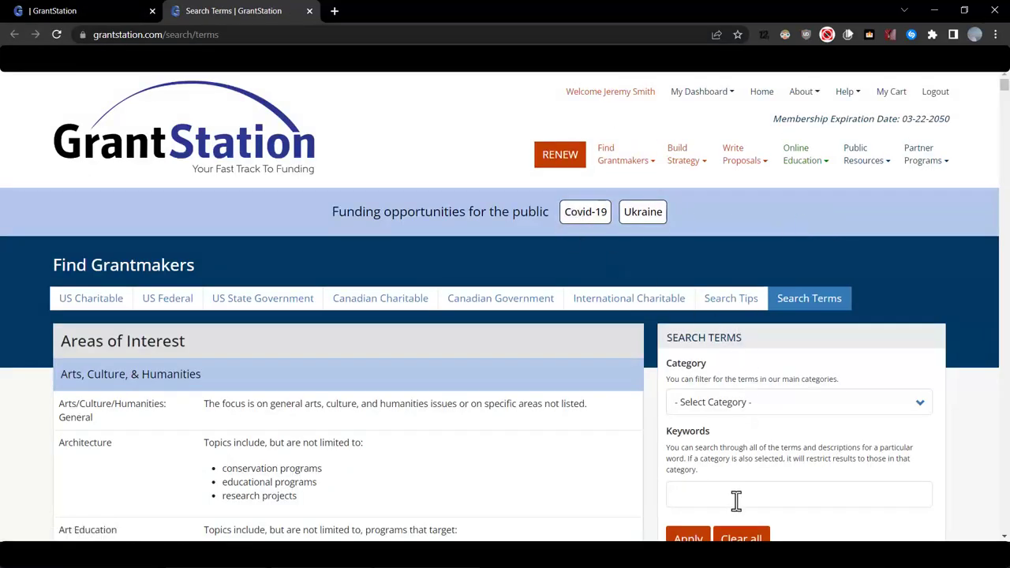
# Step: Search the term definitions for 'veterans' to find the Veterans/Military Affairs category
pyautogui.write('v')
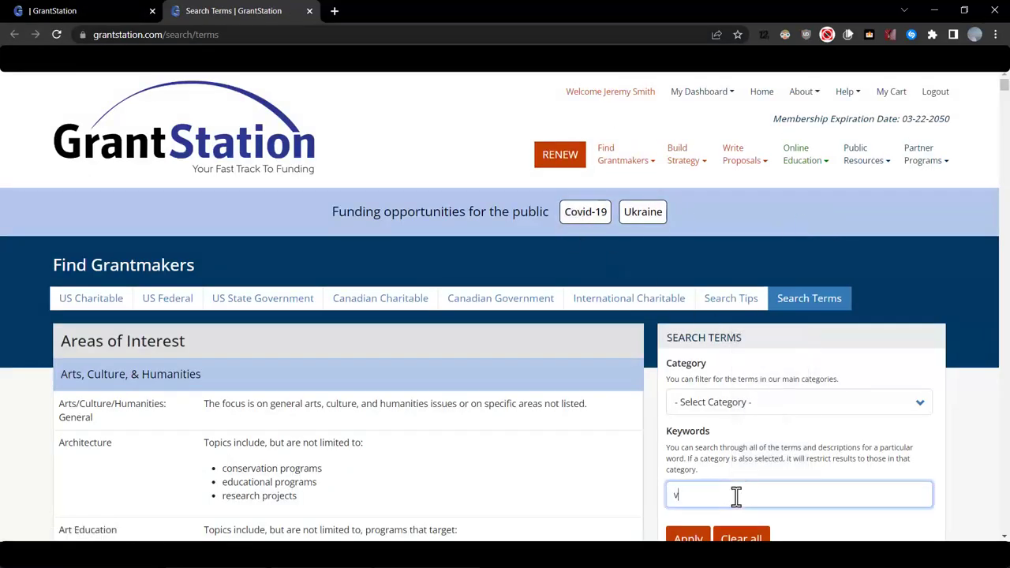
pyautogui.write('eterans')
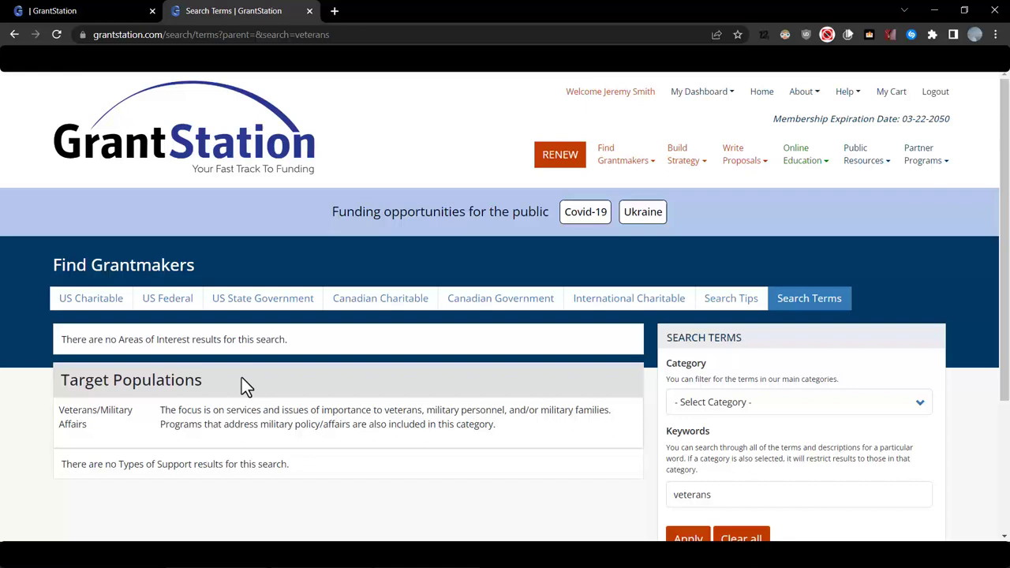
pyautogui.moveTo(112, 417)
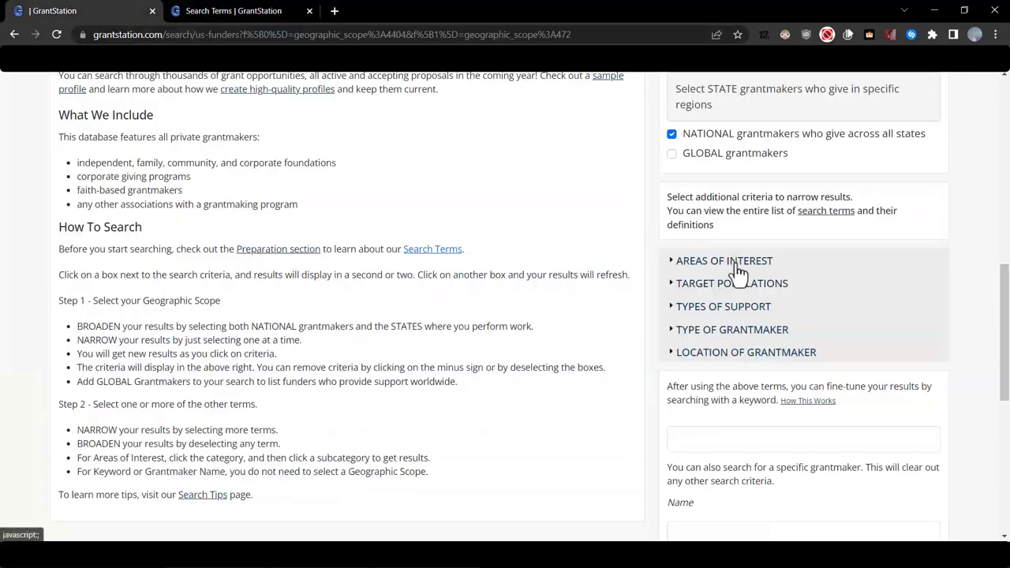
pyautogui.moveTo(736, 303)
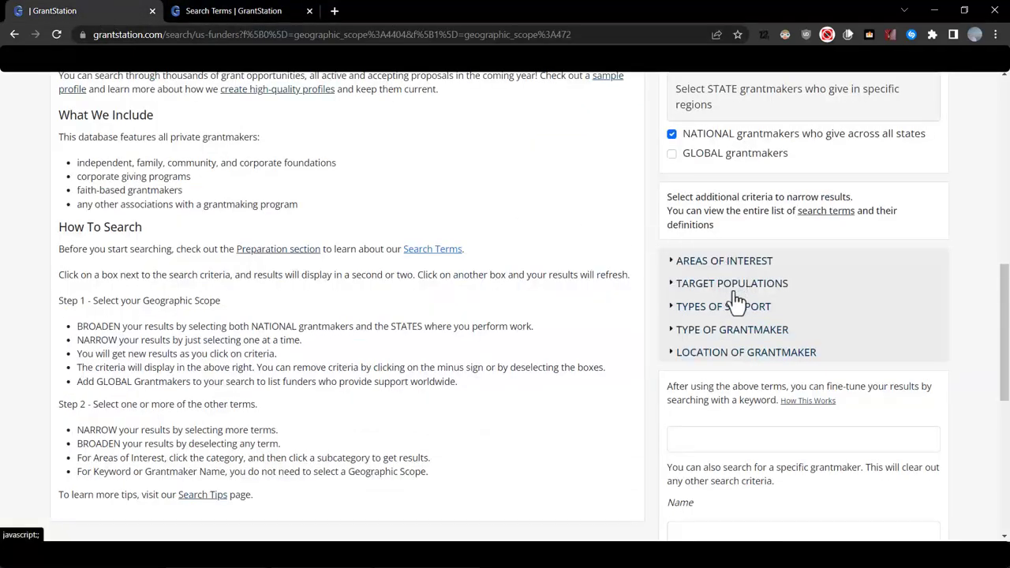
# Step: Add Veterans/Military Affairs and Housing under Community & Economic Development to the Texas search
pyautogui.click(732, 282)
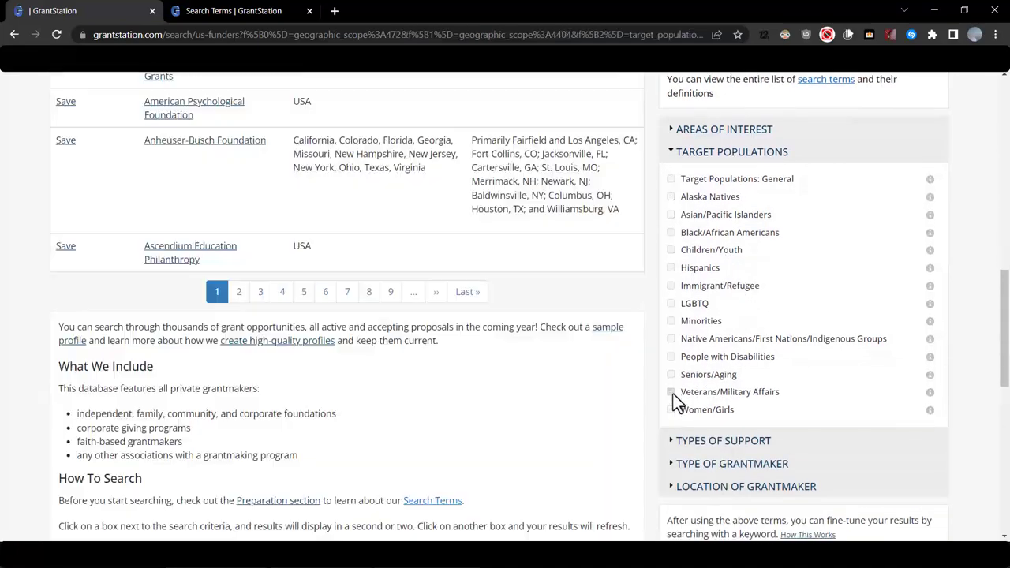
pyautogui.click(671, 392)
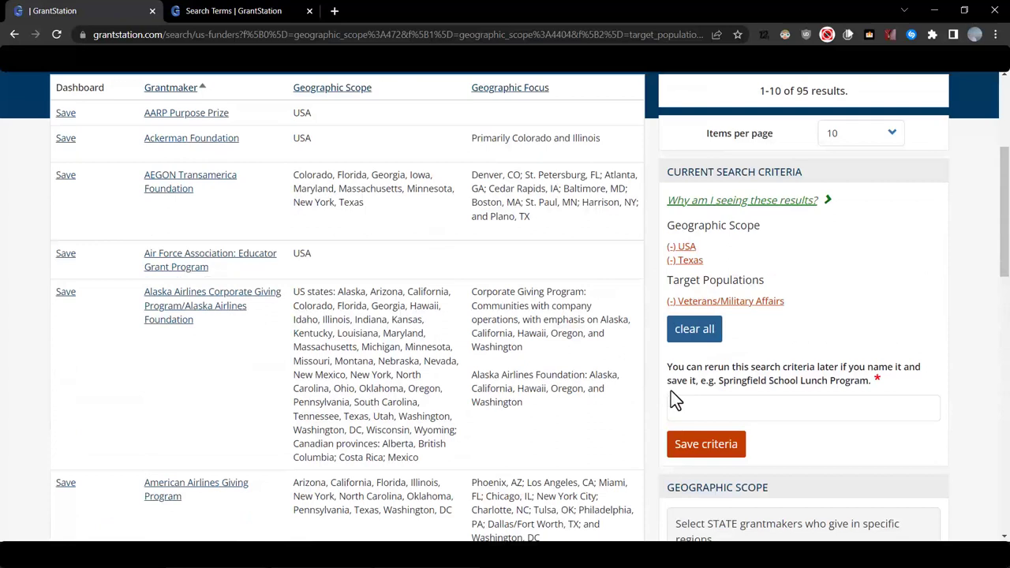
pyautogui.moveTo(808, 110)
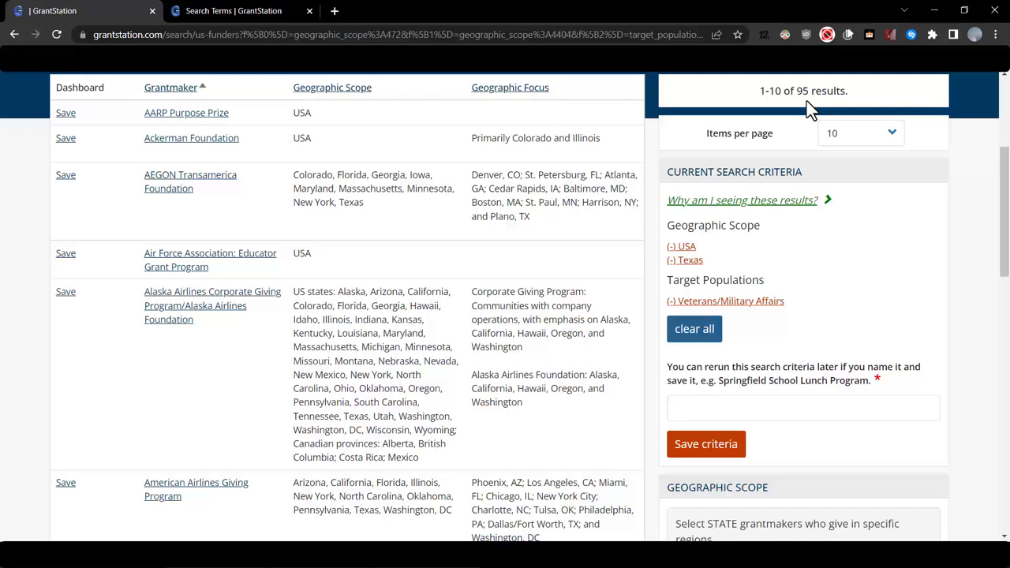
pyautogui.scroll(-3)
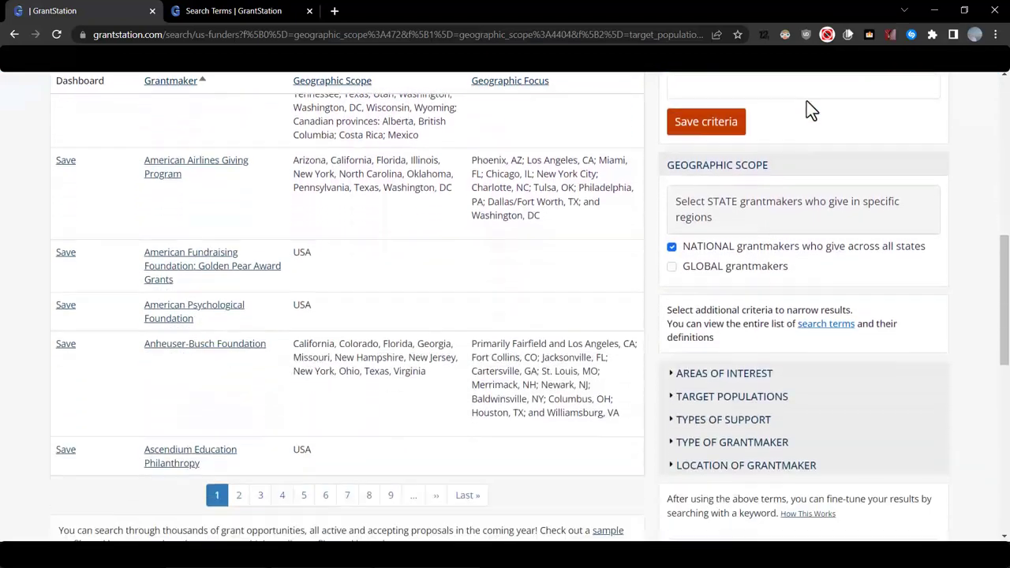
pyautogui.click(723, 373)
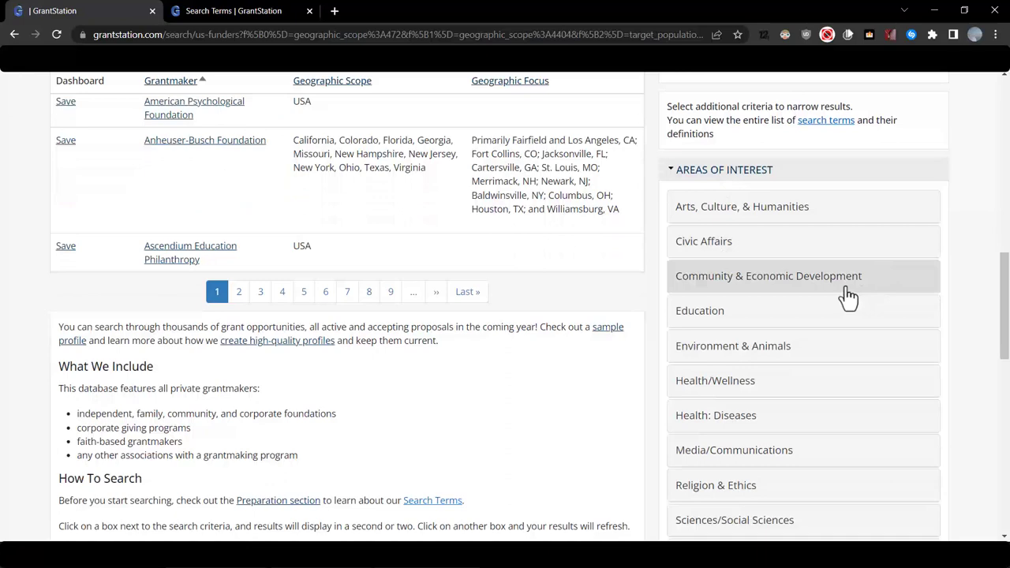
pyautogui.click(767, 275)
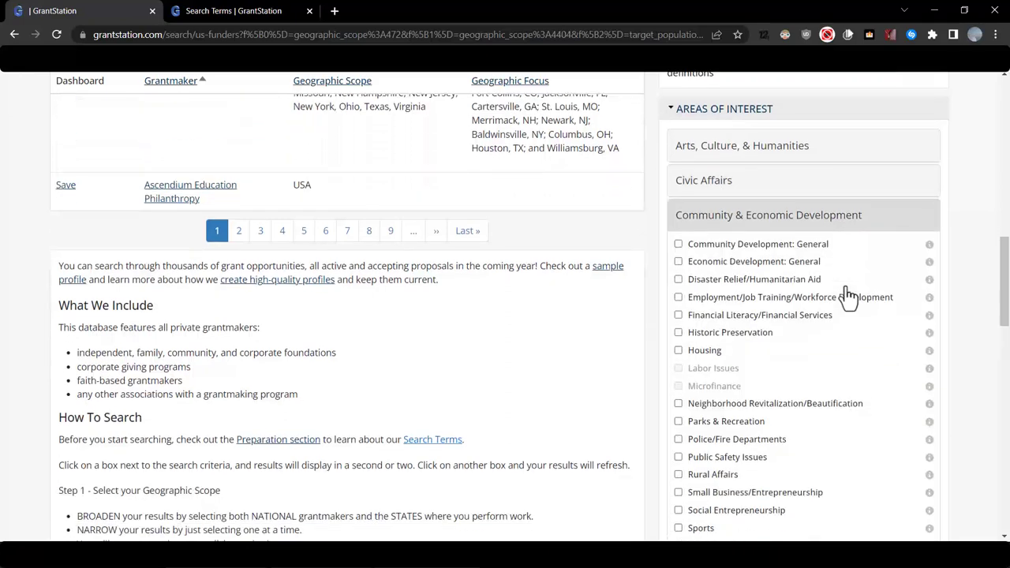
pyautogui.scroll(-3)
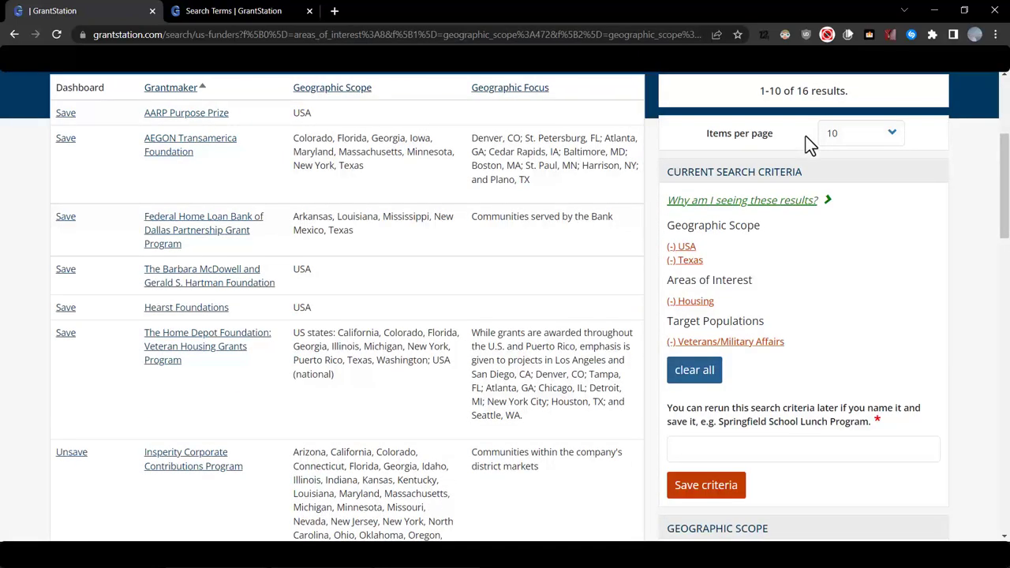
pyautogui.moveTo(505, 161)
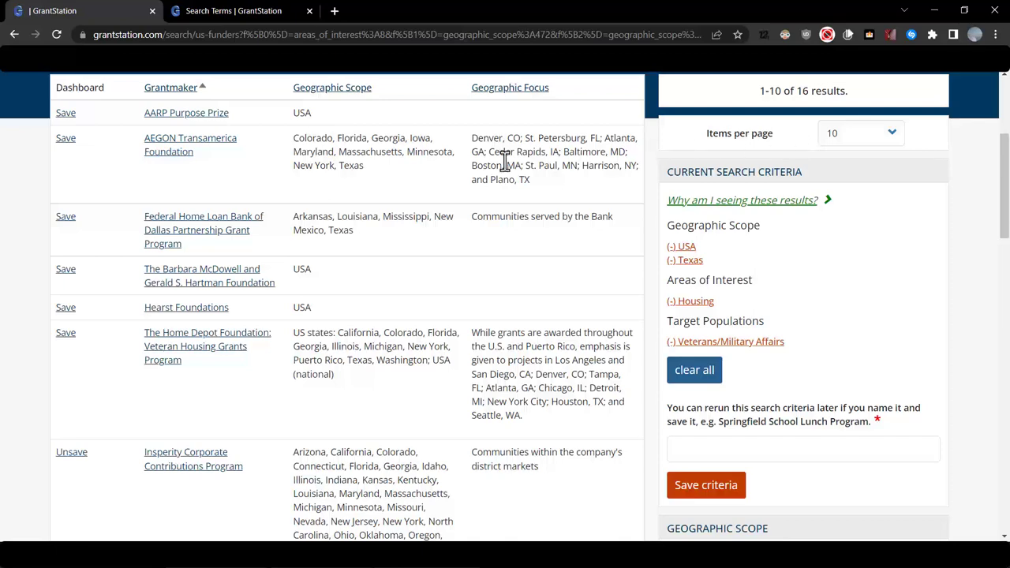
pyautogui.scroll(-3)
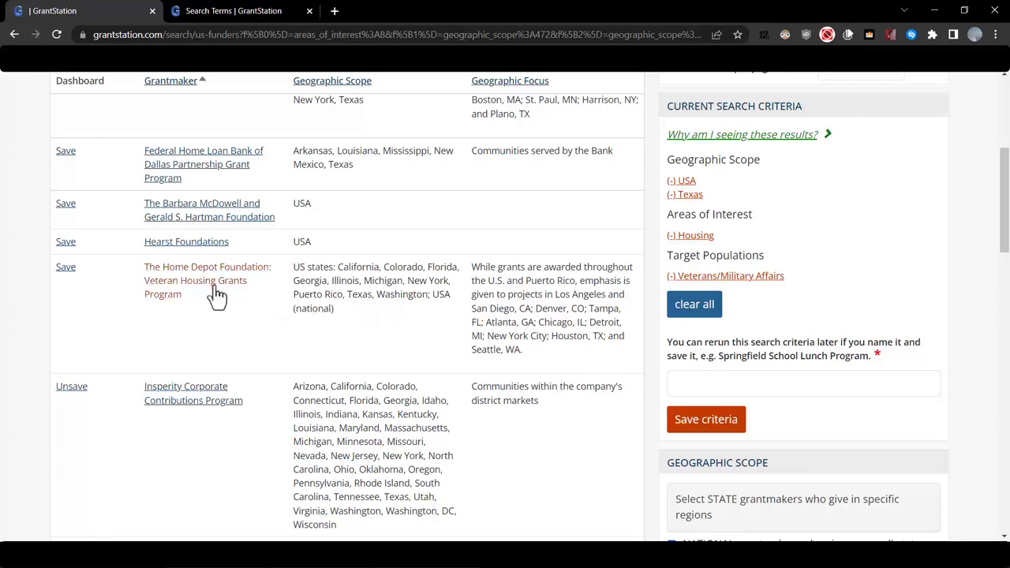
# Step: Review The Home Depot Foundation Veteran Housing Grants profile, including deadlines and grant range
pyautogui.click(196, 281)
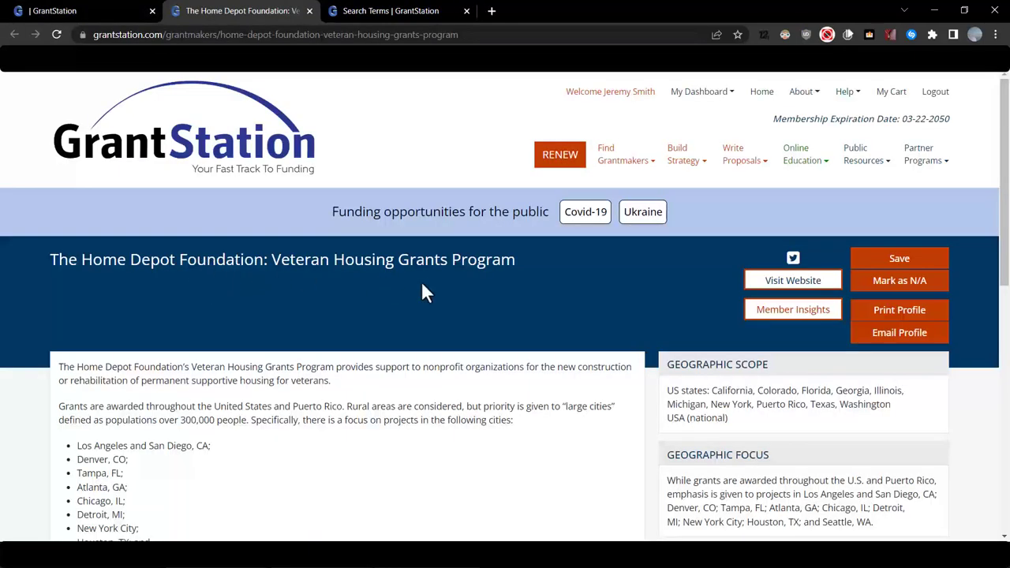
pyautogui.scroll(-3)
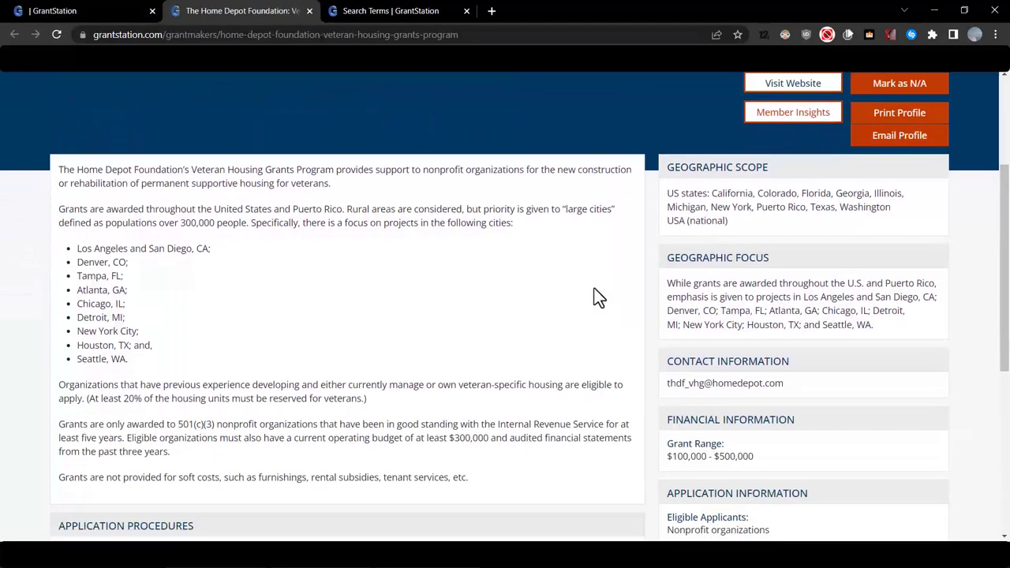
pyautogui.scroll(-3)
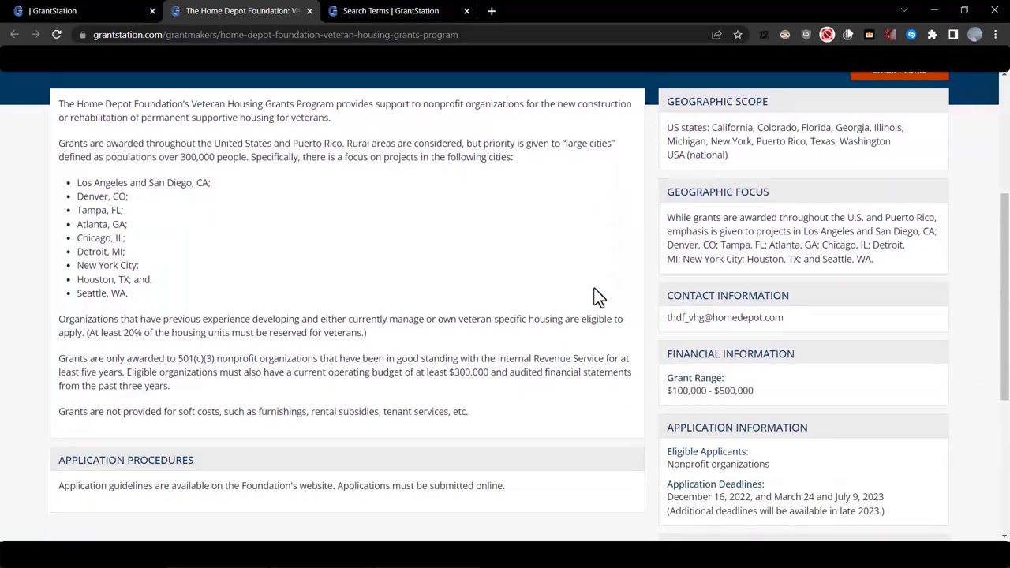
pyautogui.scroll(-3)
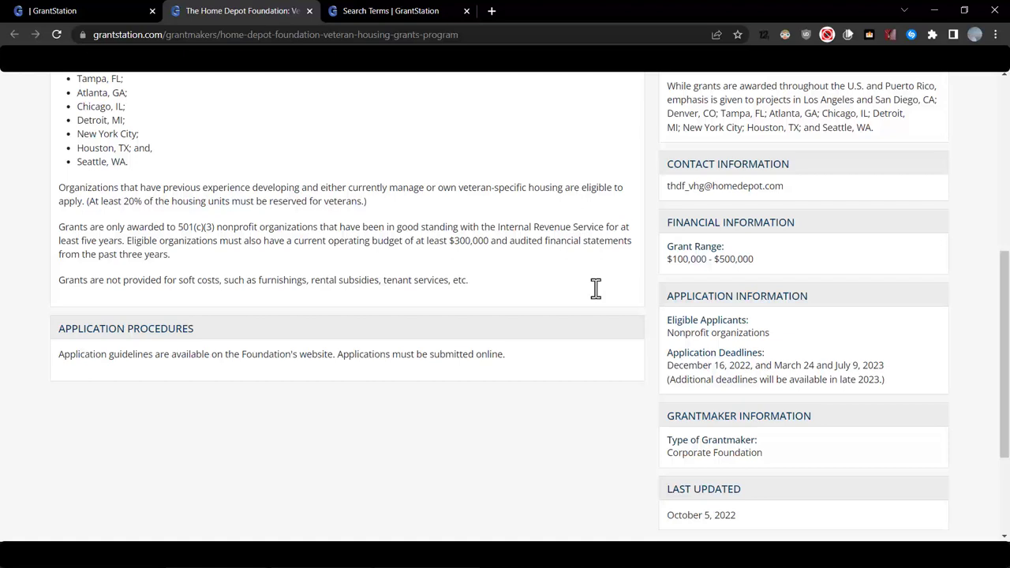
pyautogui.scroll(-3)
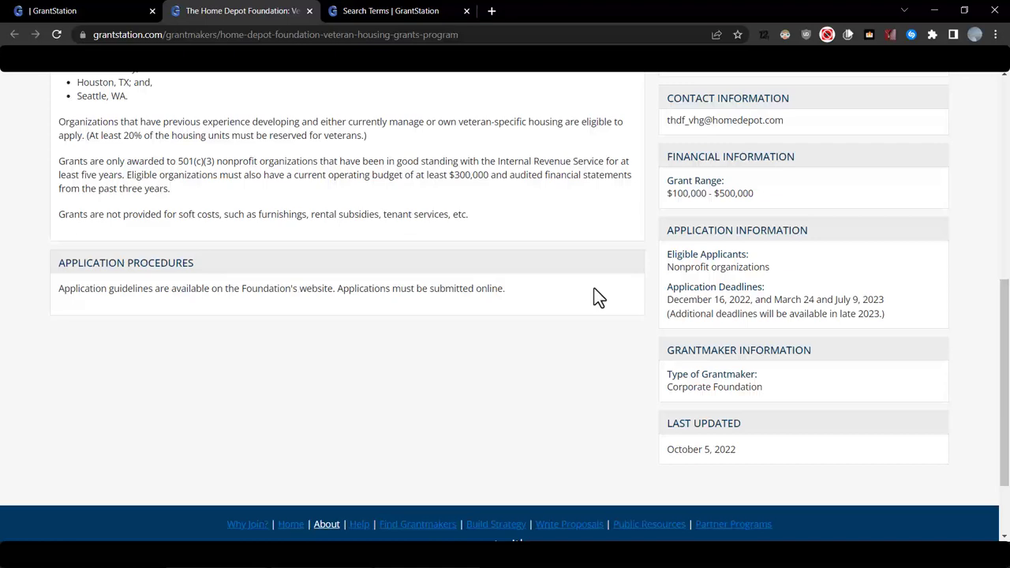
pyautogui.moveTo(607, 286)
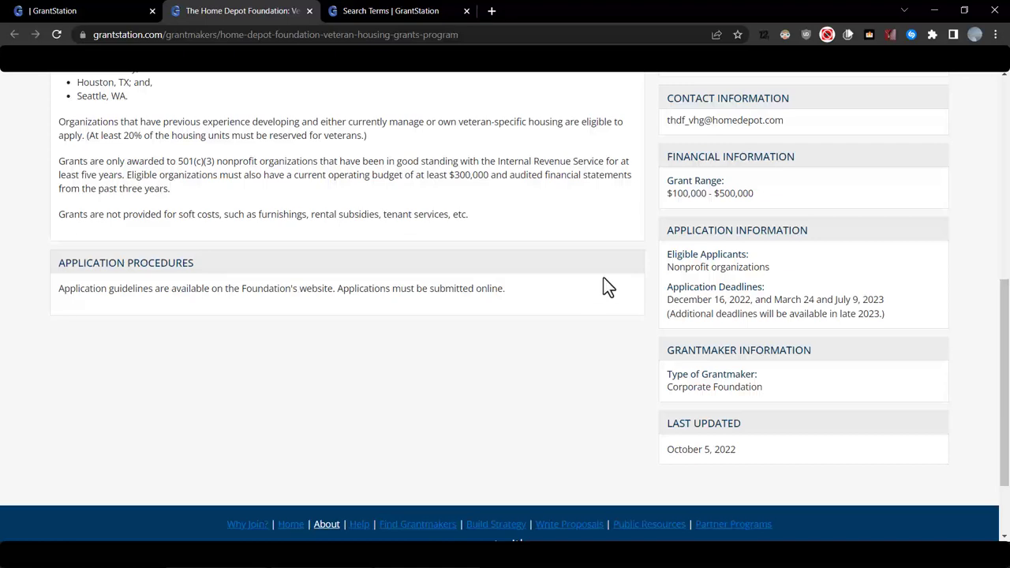
pyautogui.scroll(3)
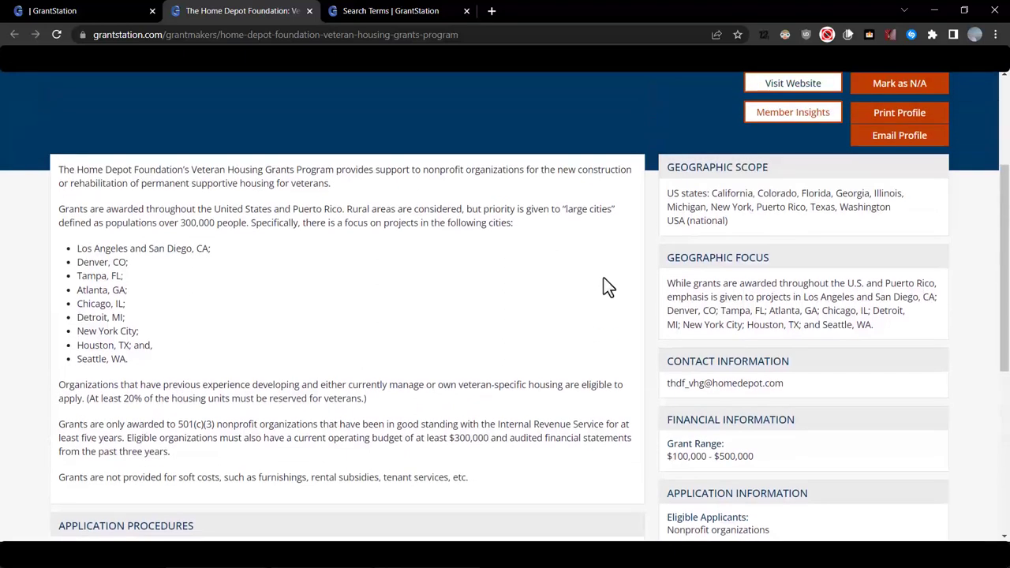
pyautogui.scroll(3)
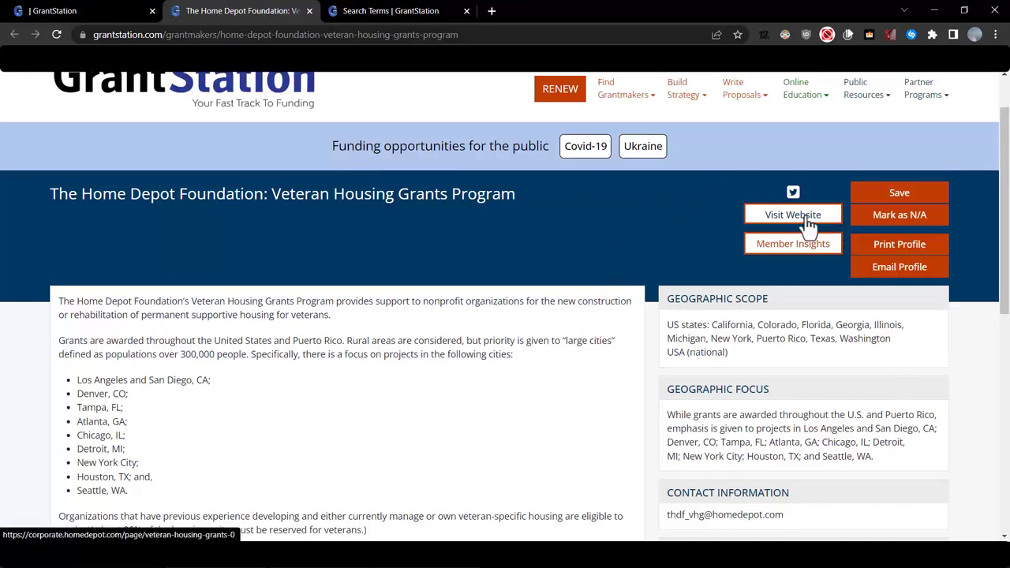
# Step: Read the eligible-organization FAQ on Home Depot's own Veteran Housing Grants page
pyautogui.click(792, 215)
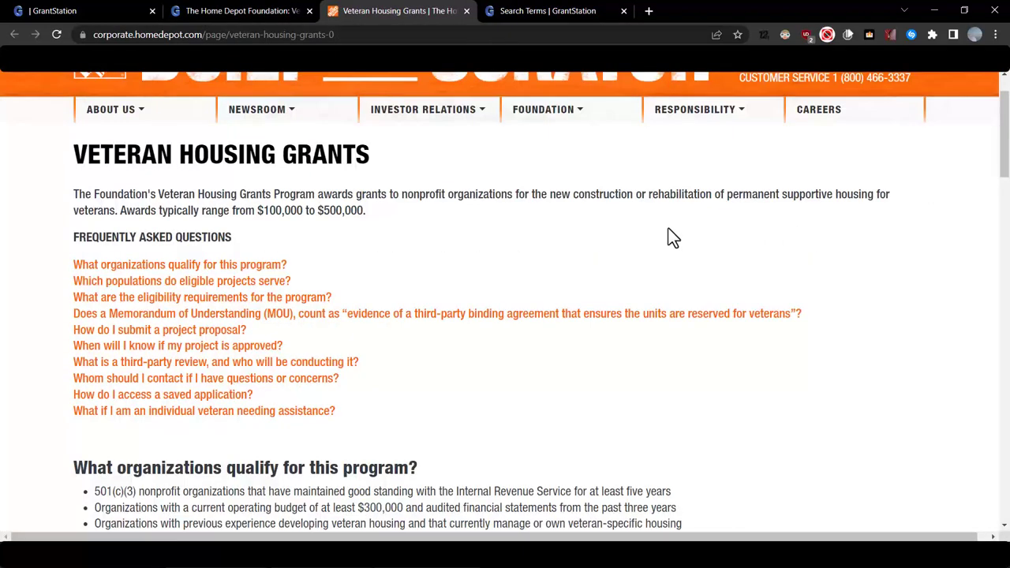
pyautogui.scroll(-3)
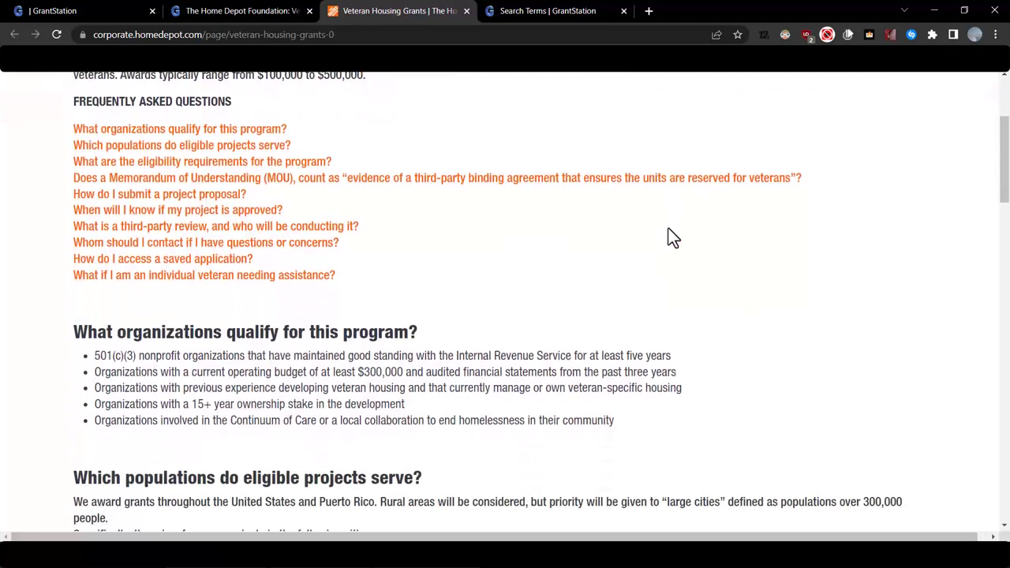
pyautogui.scroll(-3)
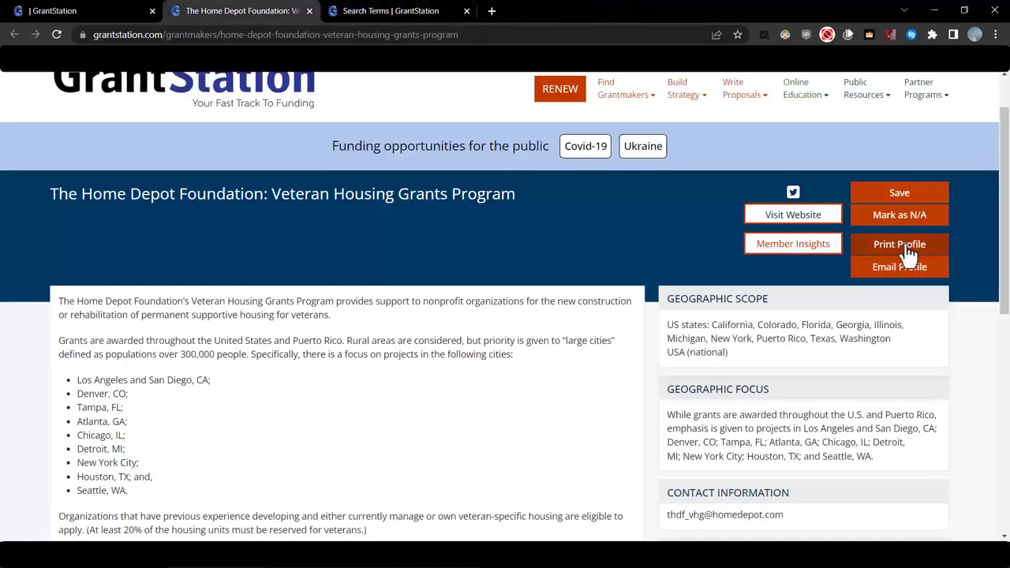
# Step: Save The Home Depot Foundation as a funder without a project and return to the results
pyautogui.click(899, 192)
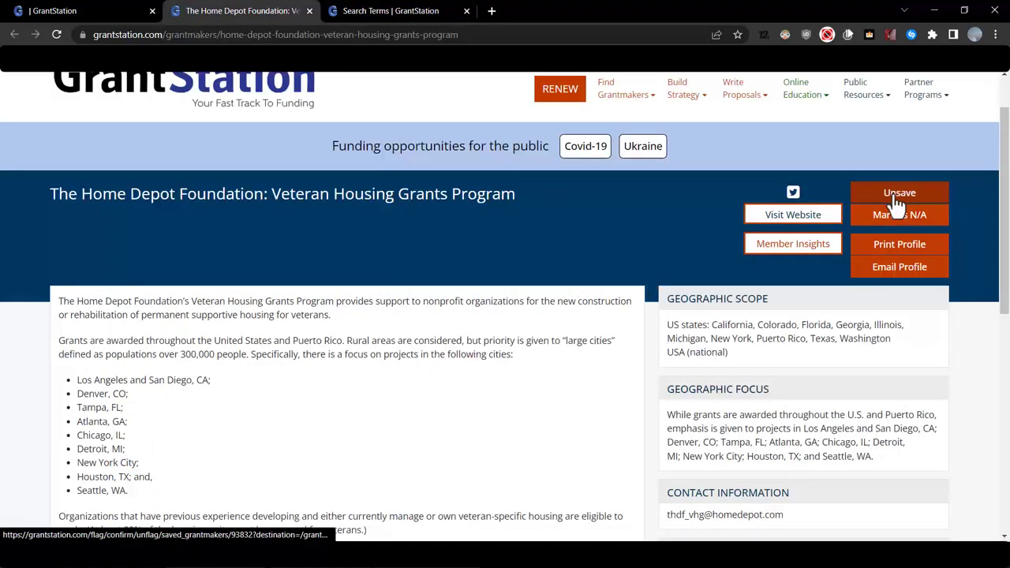
pyautogui.click(900, 192)
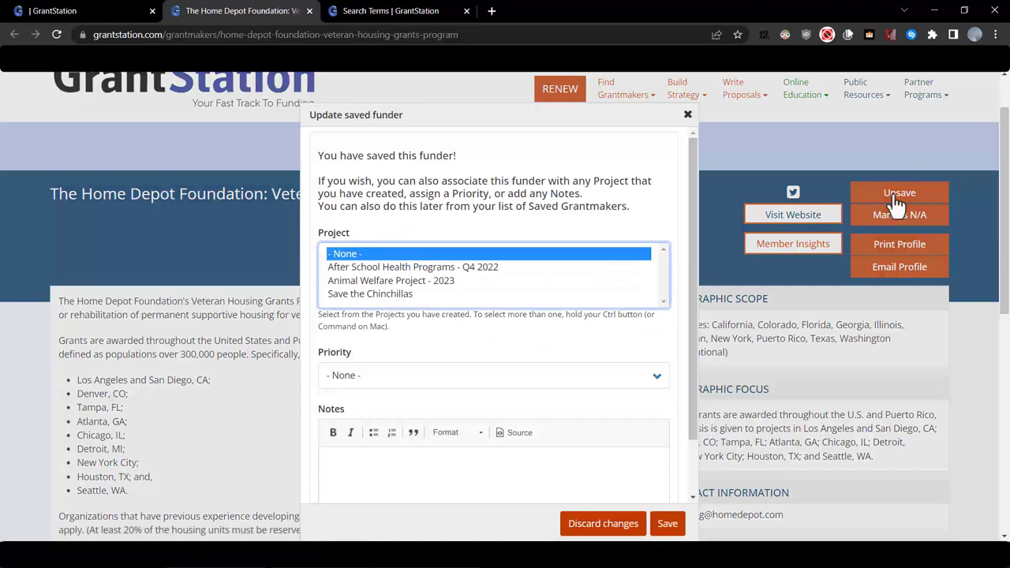
pyautogui.click(667, 524)
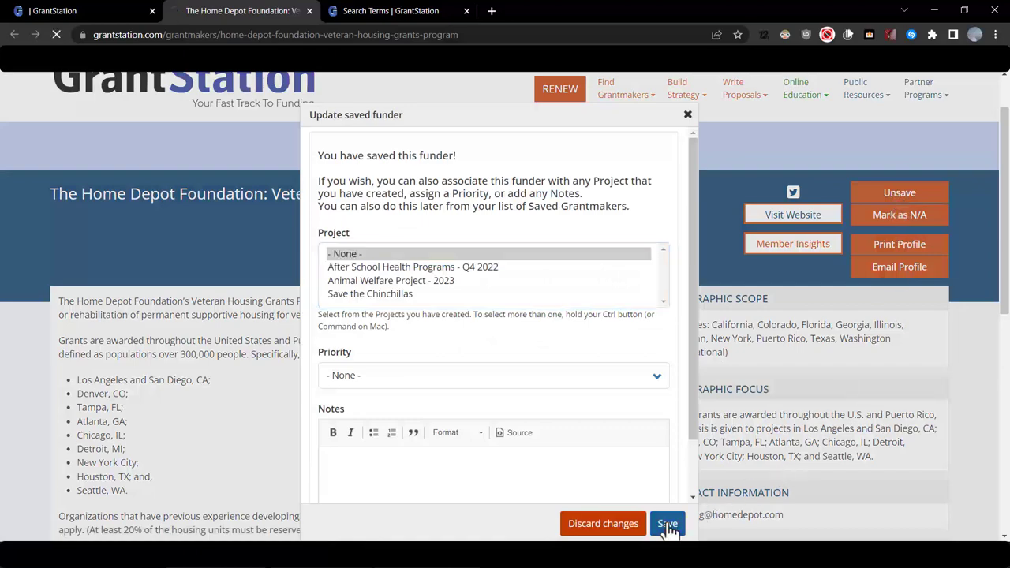
pyautogui.click(668, 524)
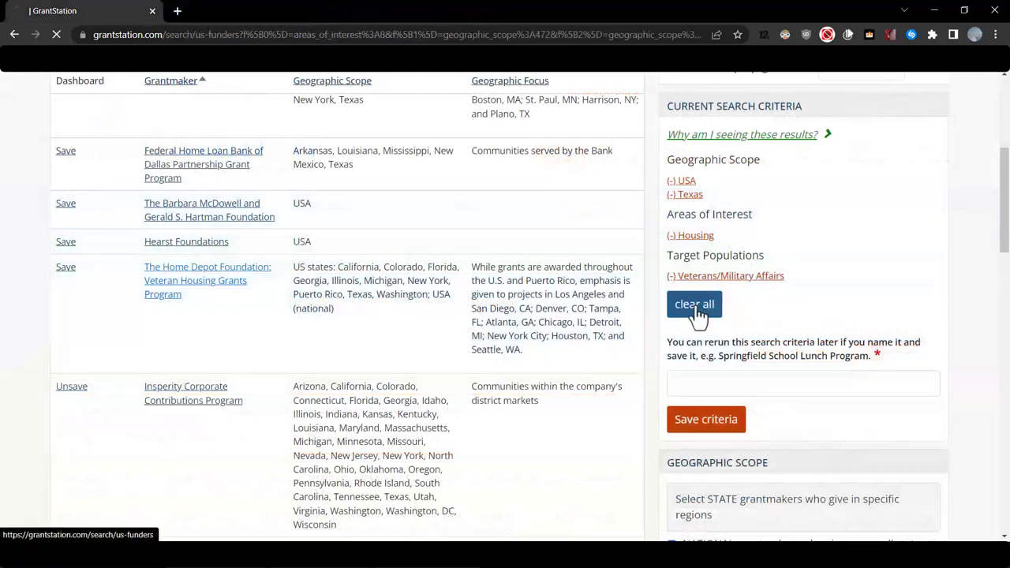
# Step: Clear criteria and search Texas grantmakers for Veterans/Military Affairs with Product Donation support
pyautogui.click(695, 303)
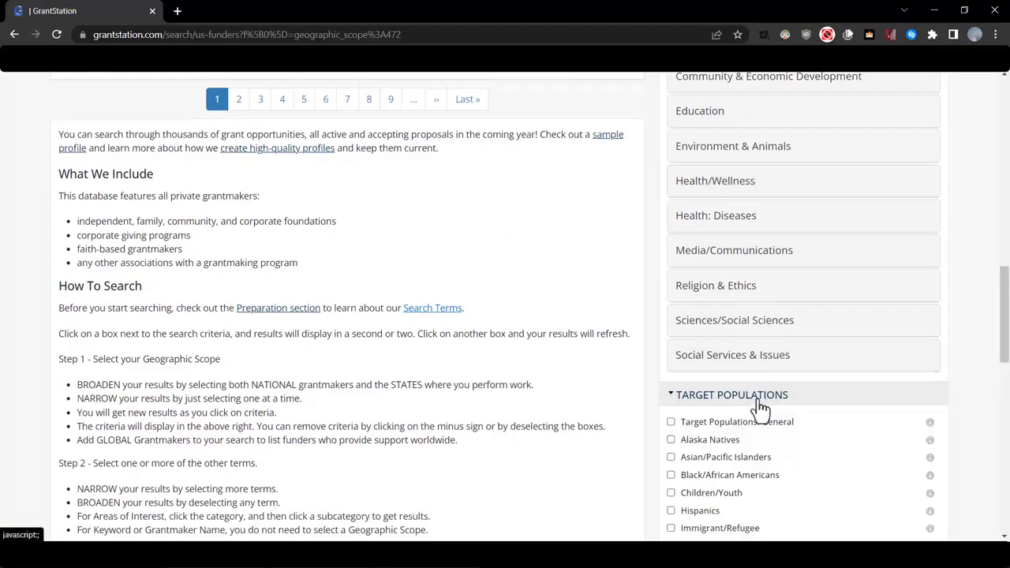
pyautogui.scroll(-3)
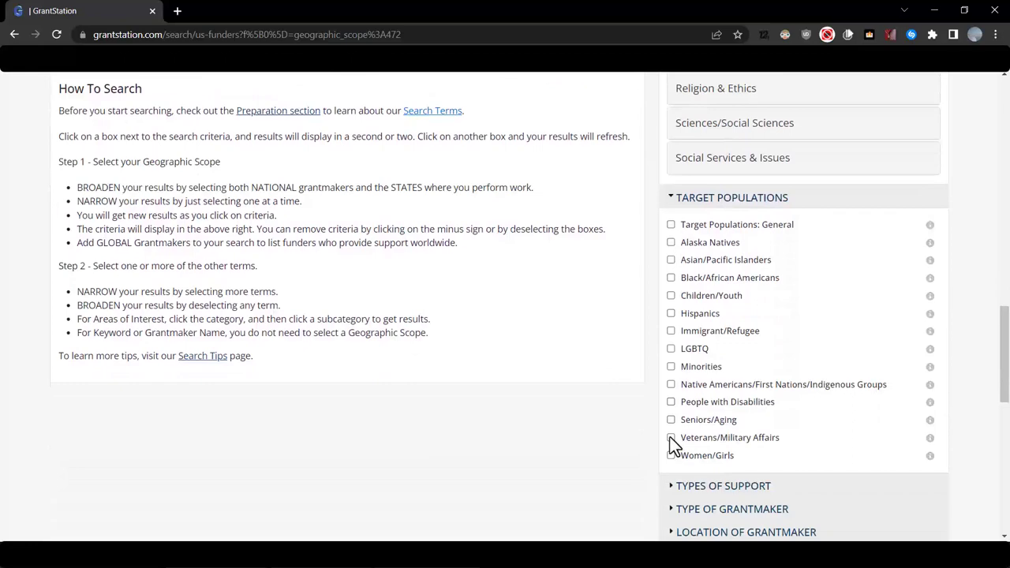
pyautogui.click(670, 437)
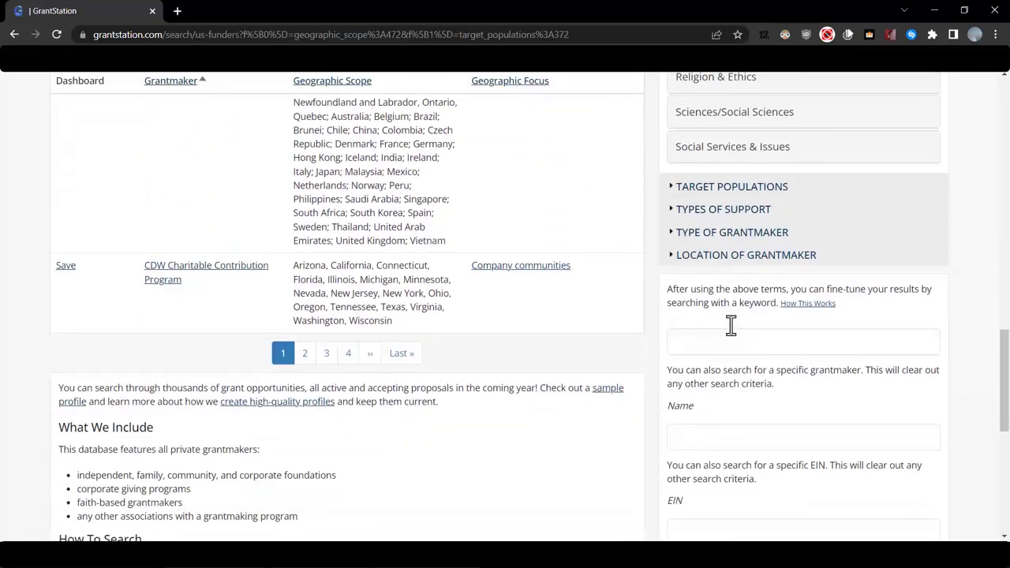
pyautogui.click(723, 208)
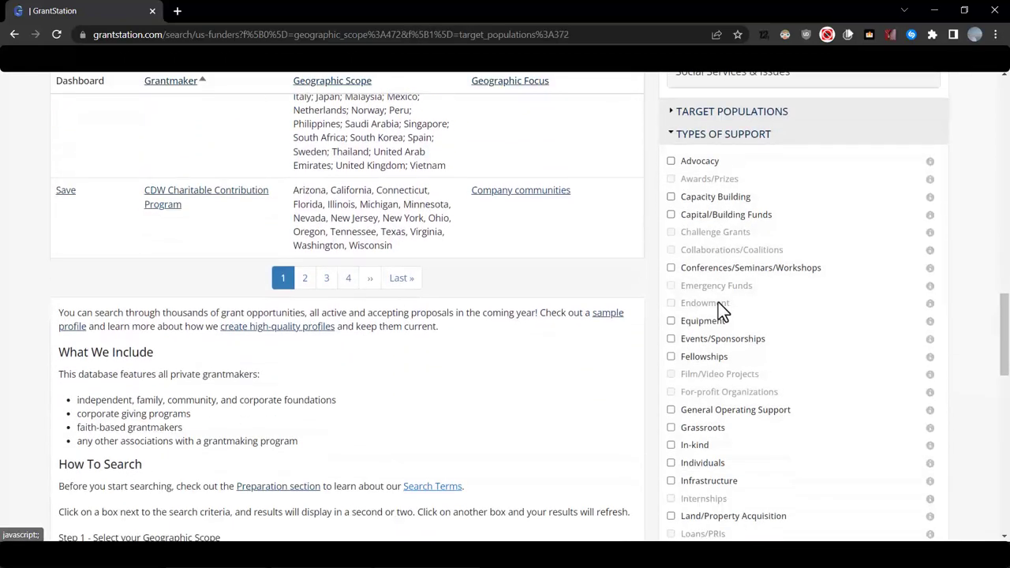
pyautogui.scroll(-3)
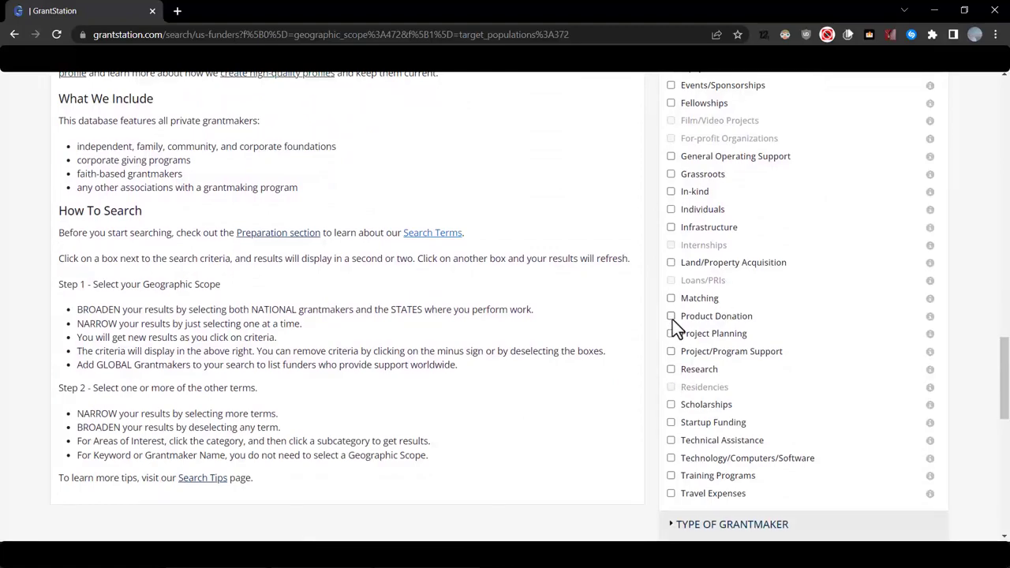
pyautogui.click(670, 315)
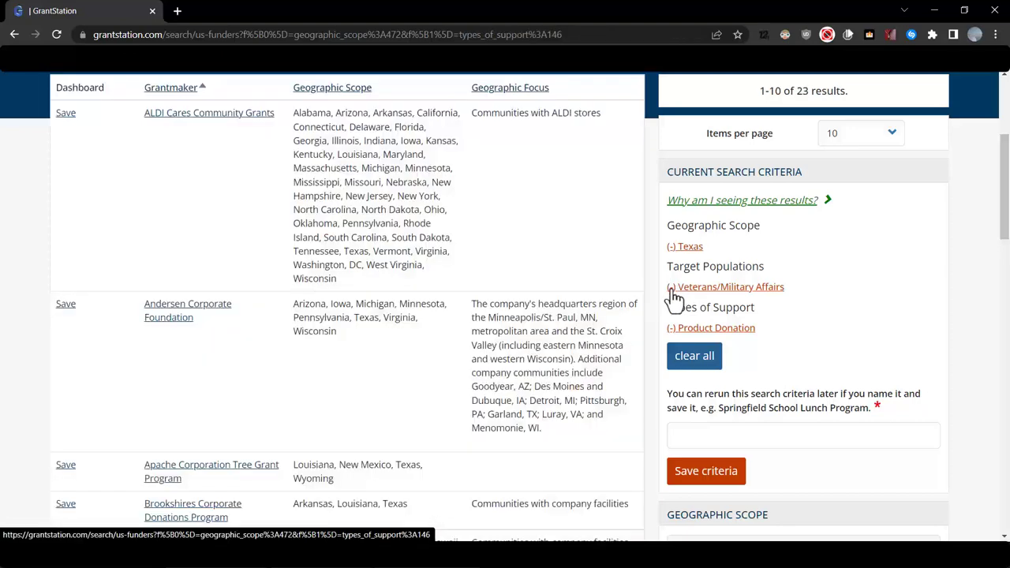
# Step: Remove the Veterans/Military Affairs filter, leaving Texas product-donation results at 23, and reach the Apache listing
pyautogui.click(671, 287)
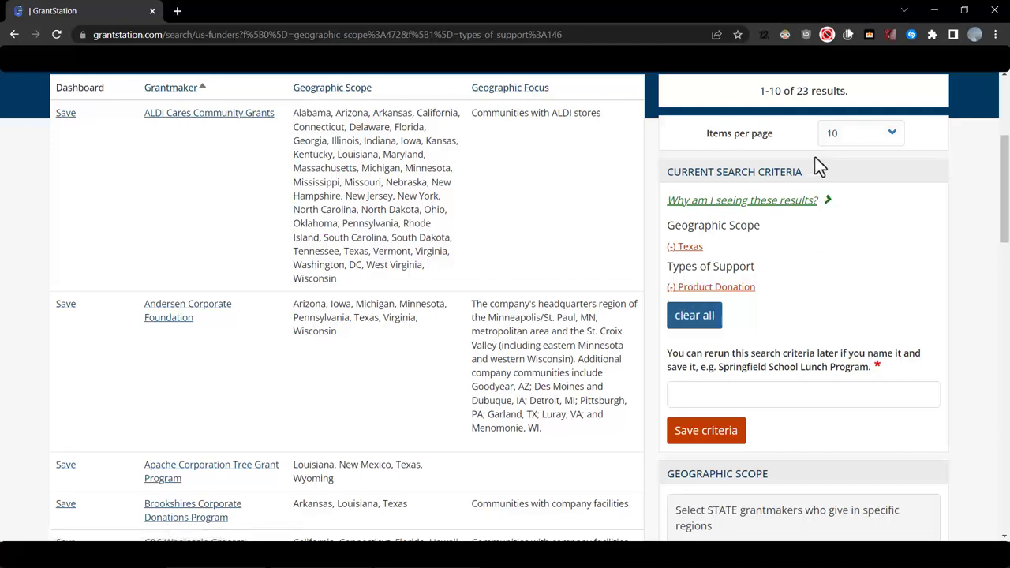
pyautogui.moveTo(818, 111)
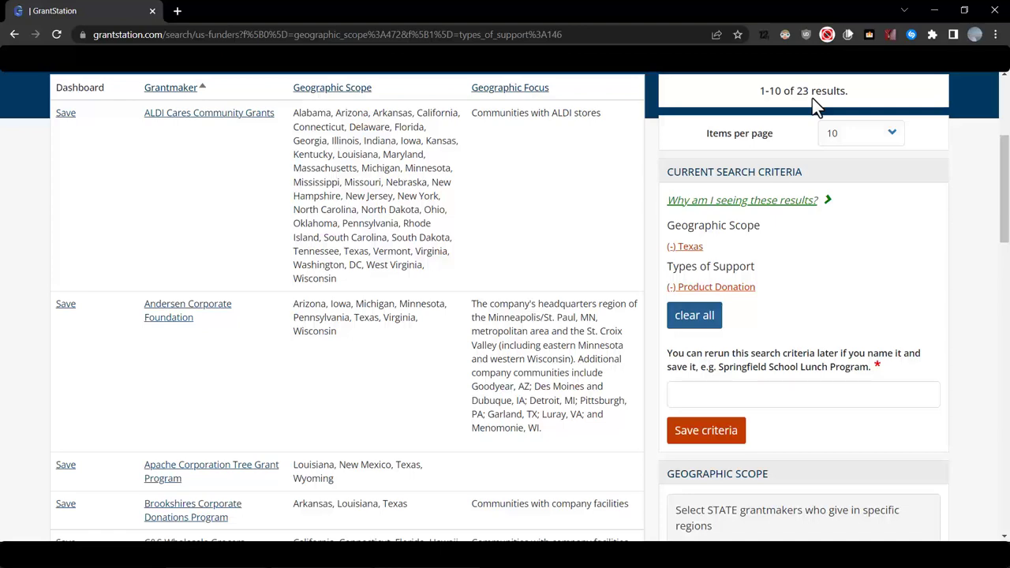
pyautogui.scroll(-3)
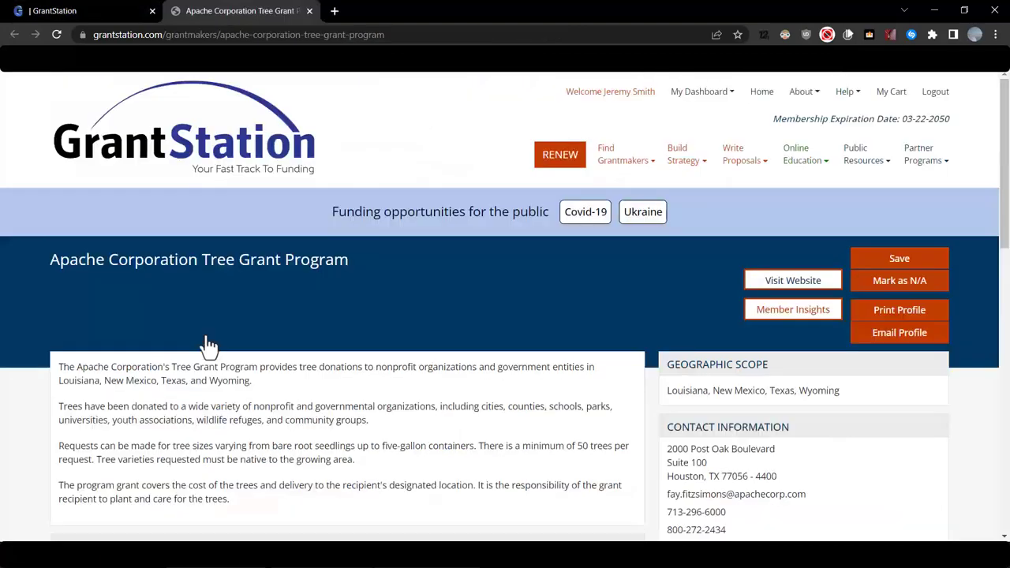
# Step: Scroll through the Apache Corporation Tree Grant Program profile to review its details
pyautogui.scroll(-3)
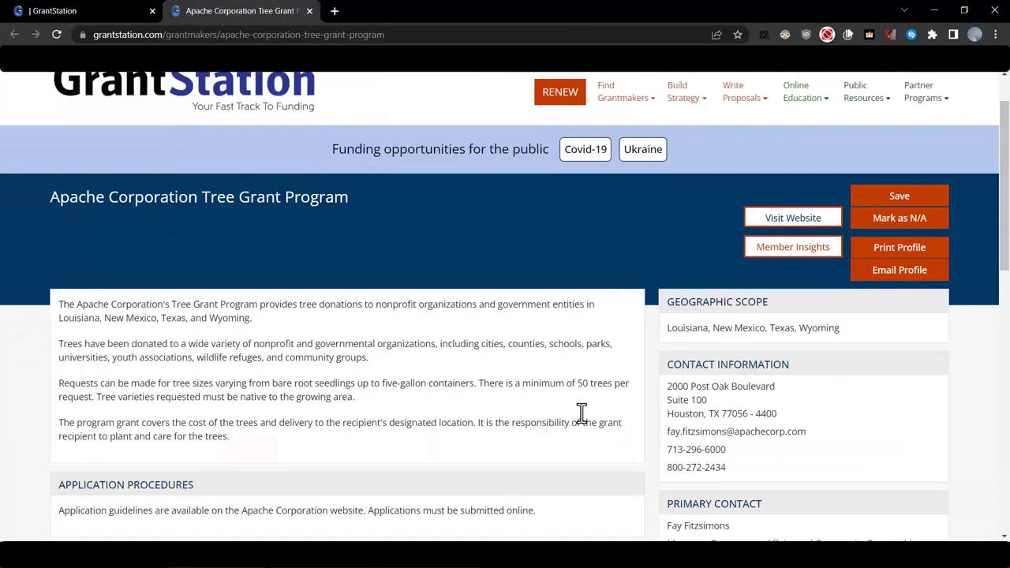
pyautogui.scroll(-3)
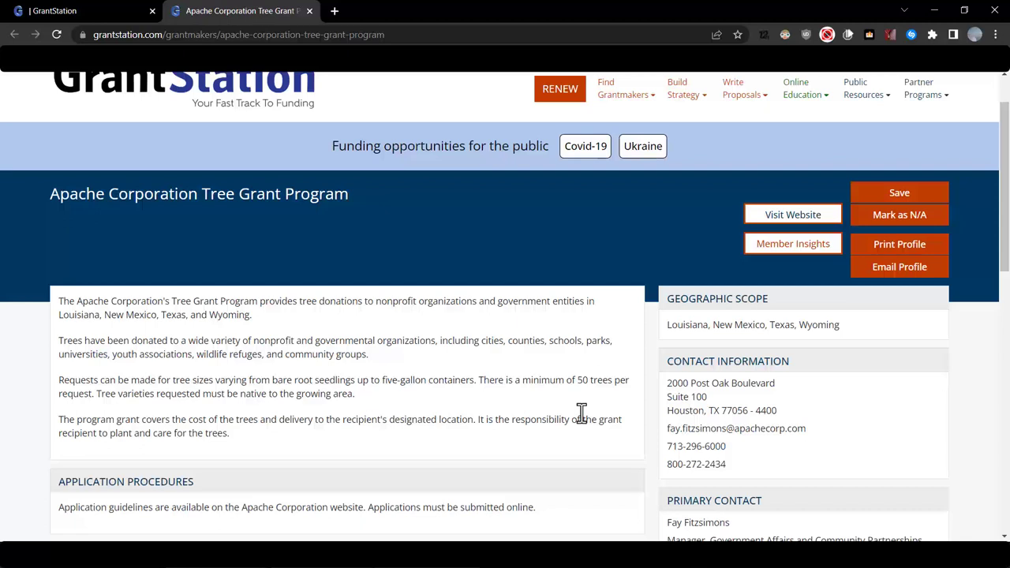
pyautogui.scroll(-3)
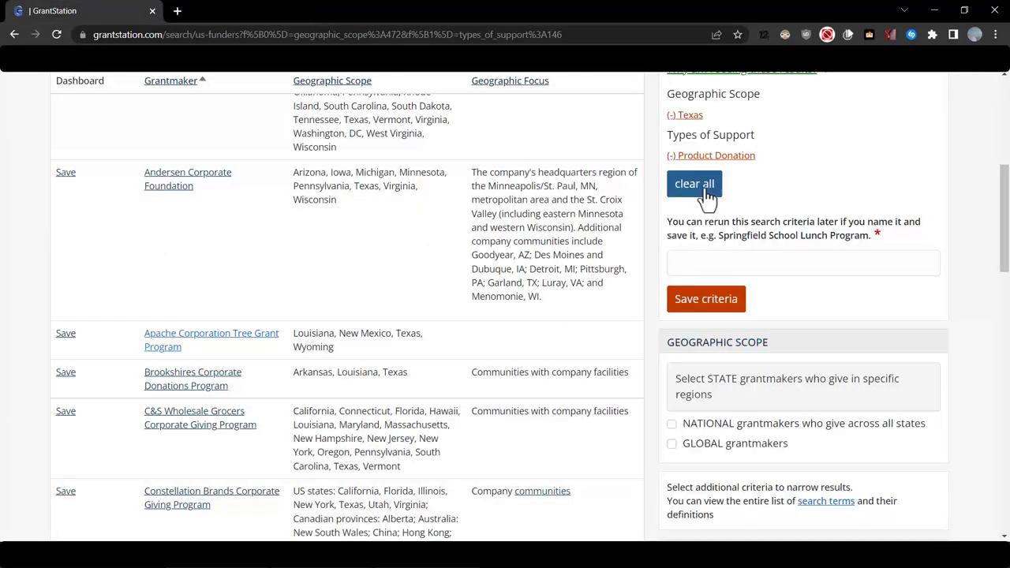
# Step: Clear the previous criteria and filter Texas grantmakers to Equipment support
pyautogui.click(694, 183)
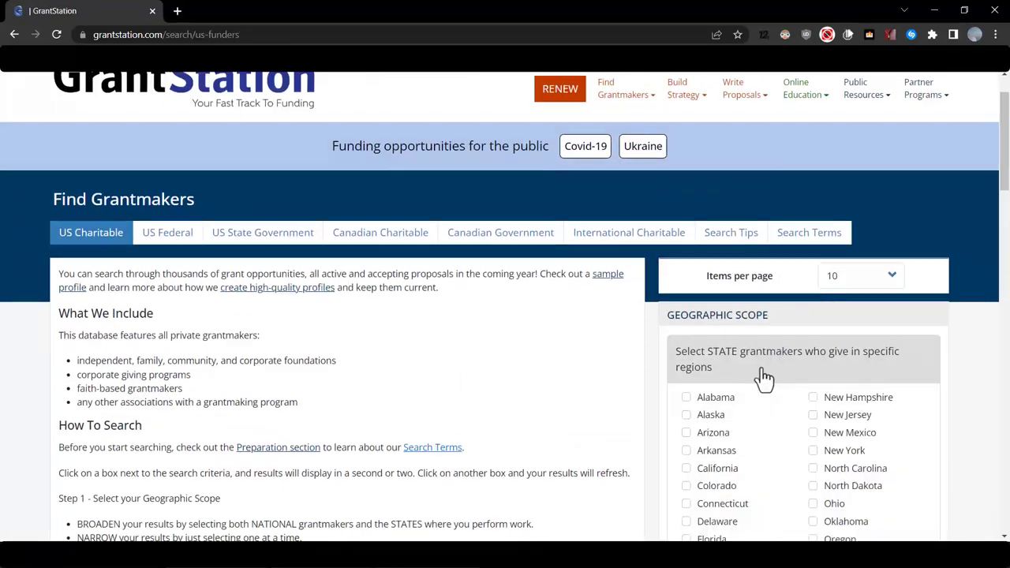
pyautogui.scroll(-3)
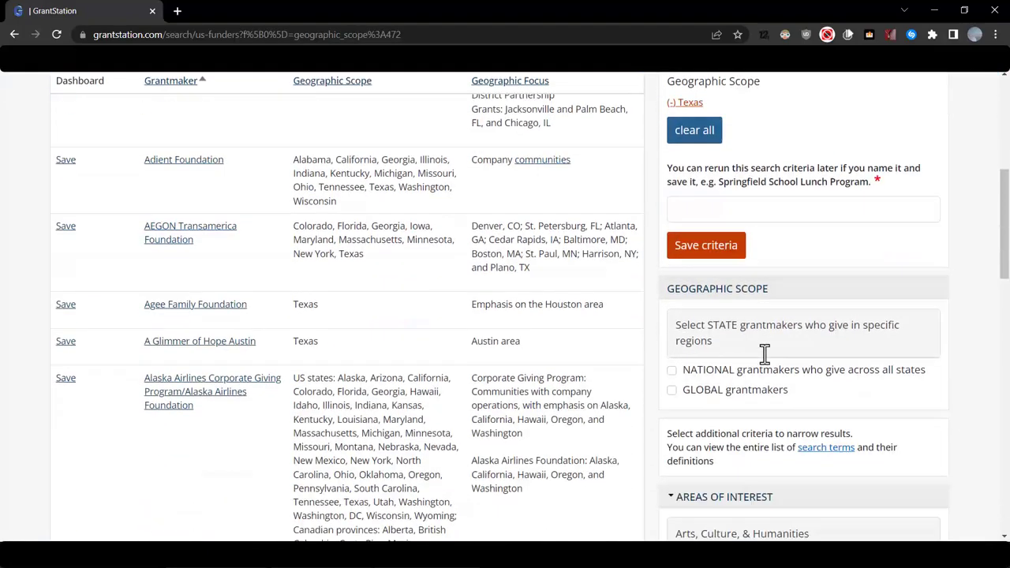
pyautogui.scroll(-3)
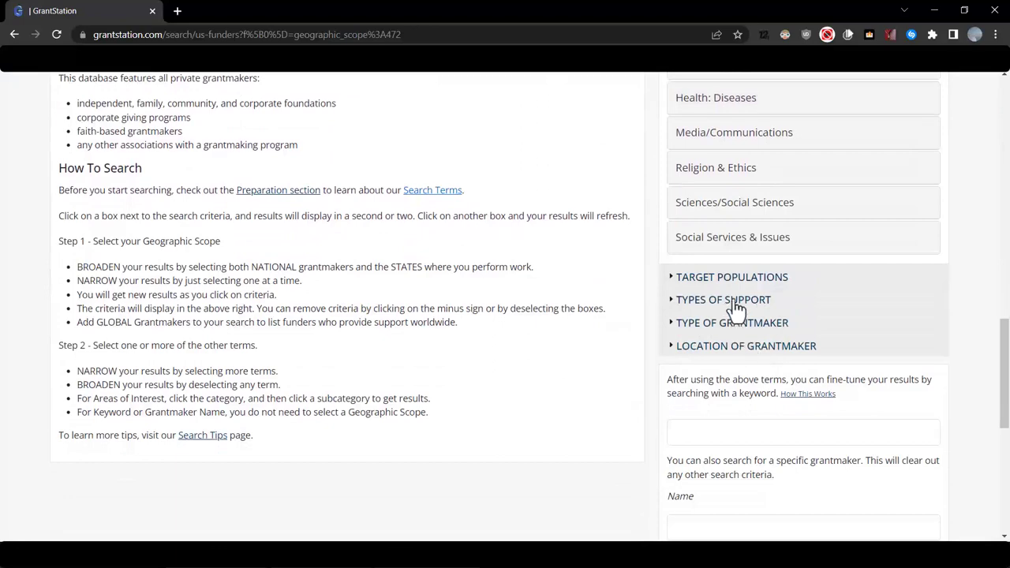
pyautogui.click(723, 300)
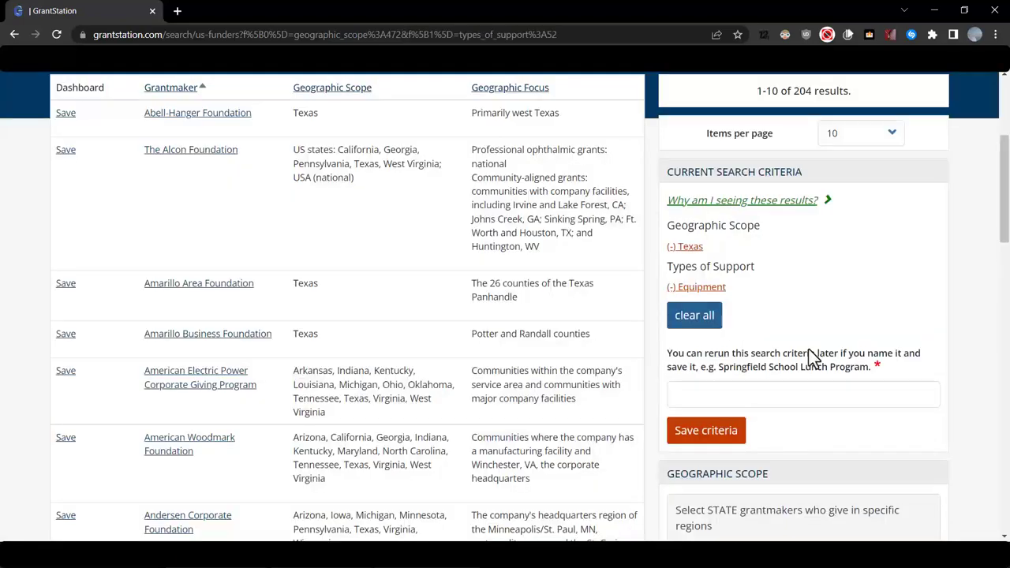
# Step: Add Housing under Community & Economic Development as the area of interest, narrowing to 32 results
pyautogui.scroll(-3)
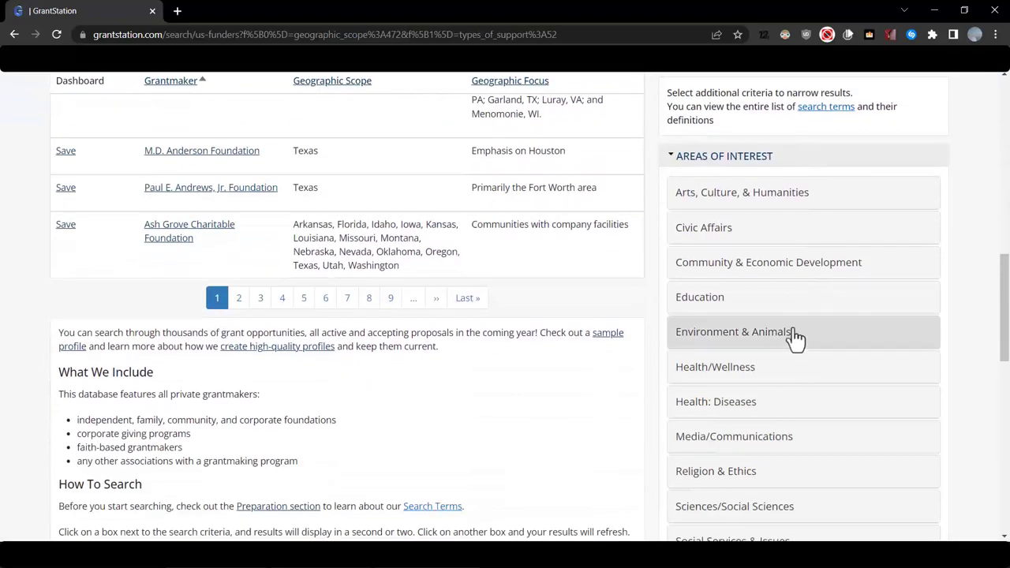
pyautogui.click(767, 262)
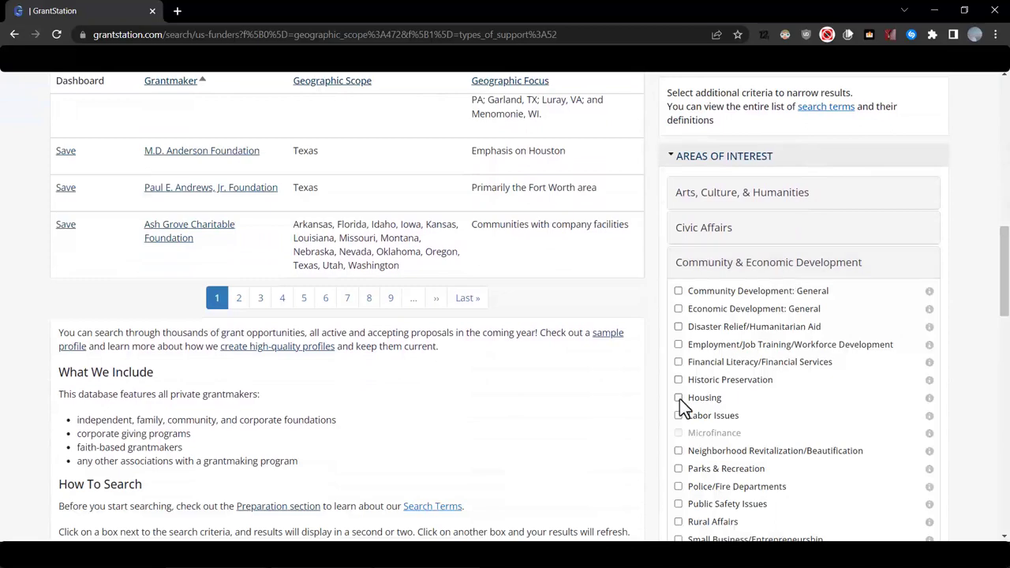
pyautogui.click(679, 397)
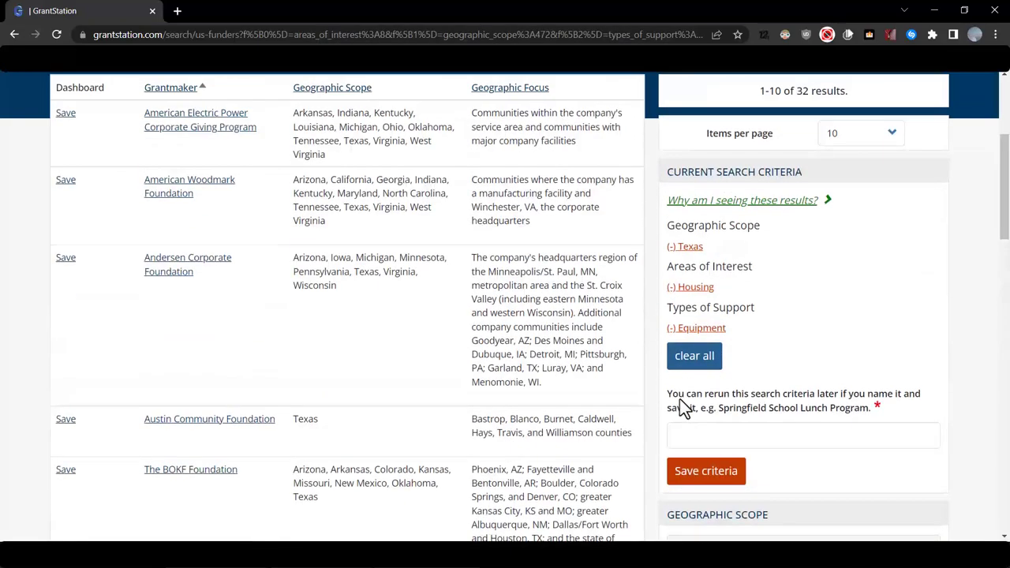
pyautogui.moveTo(804, 111)
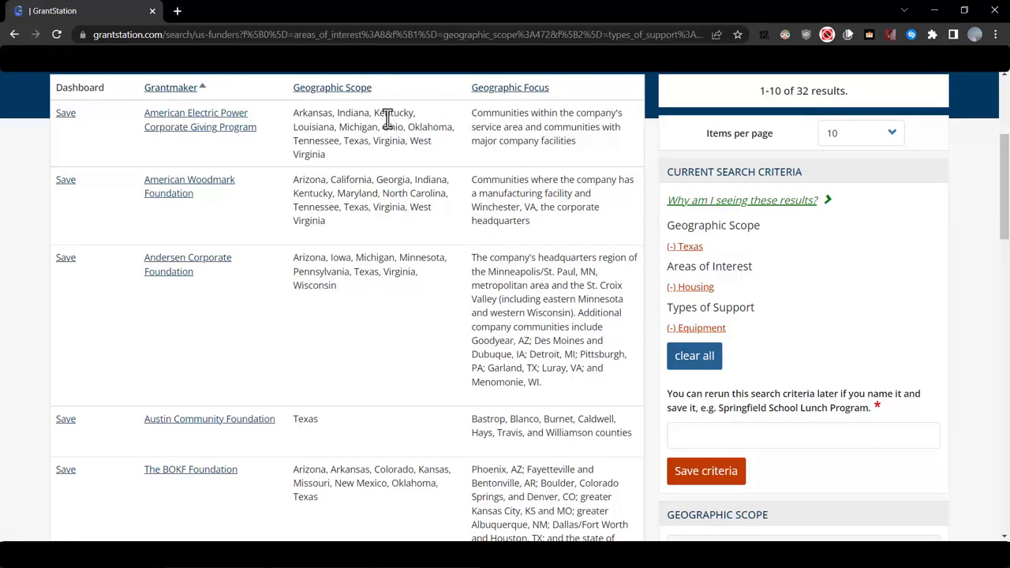
pyautogui.scroll(-3)
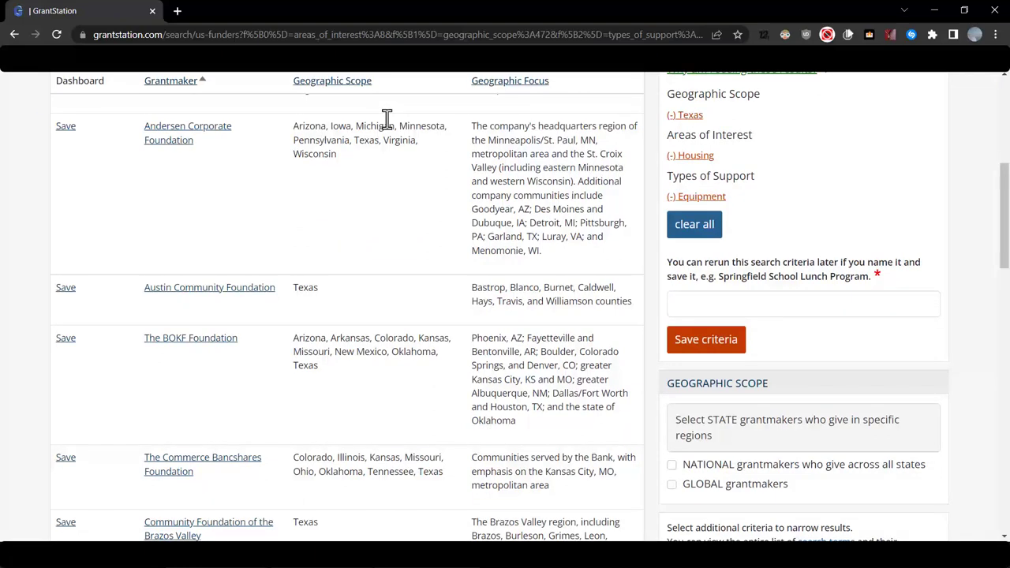
pyautogui.moveTo(496, 211)
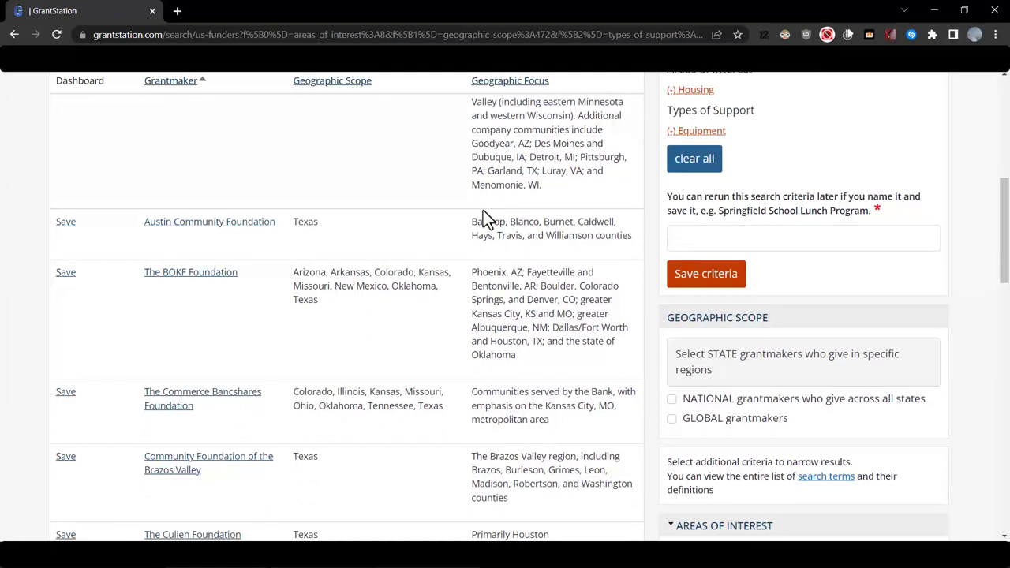
pyautogui.moveTo(250, 240)
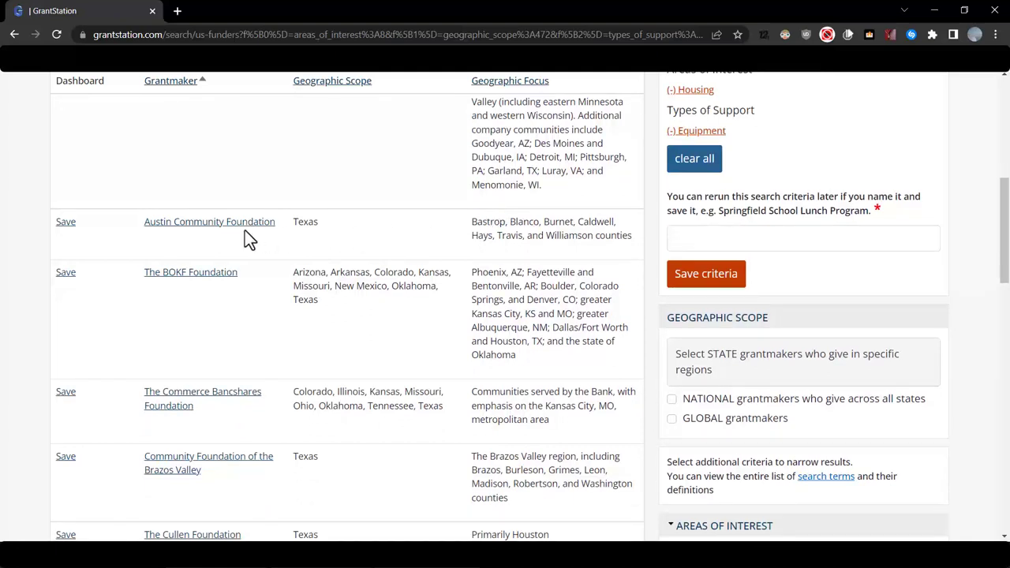
pyautogui.moveTo(471, 281)
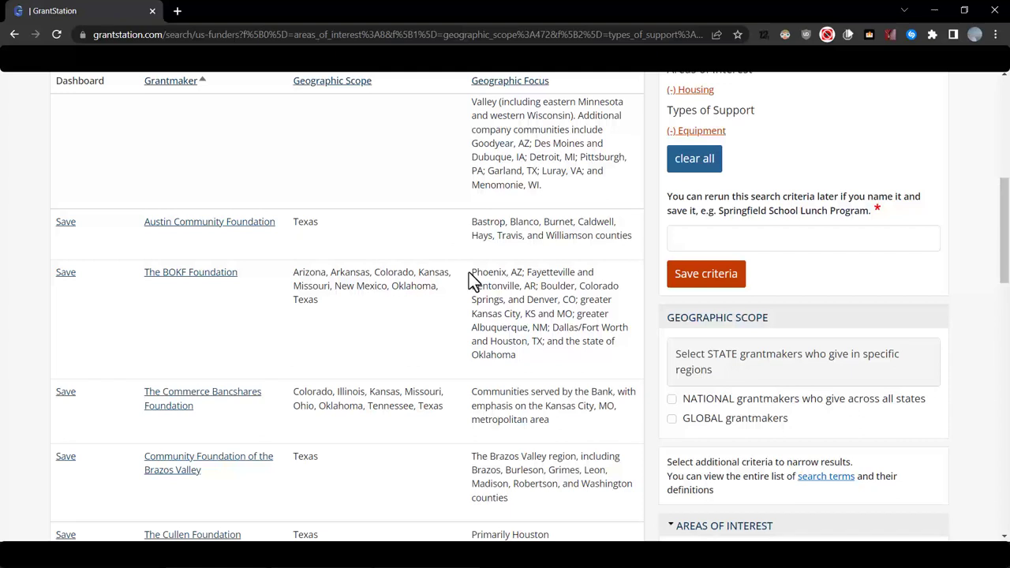